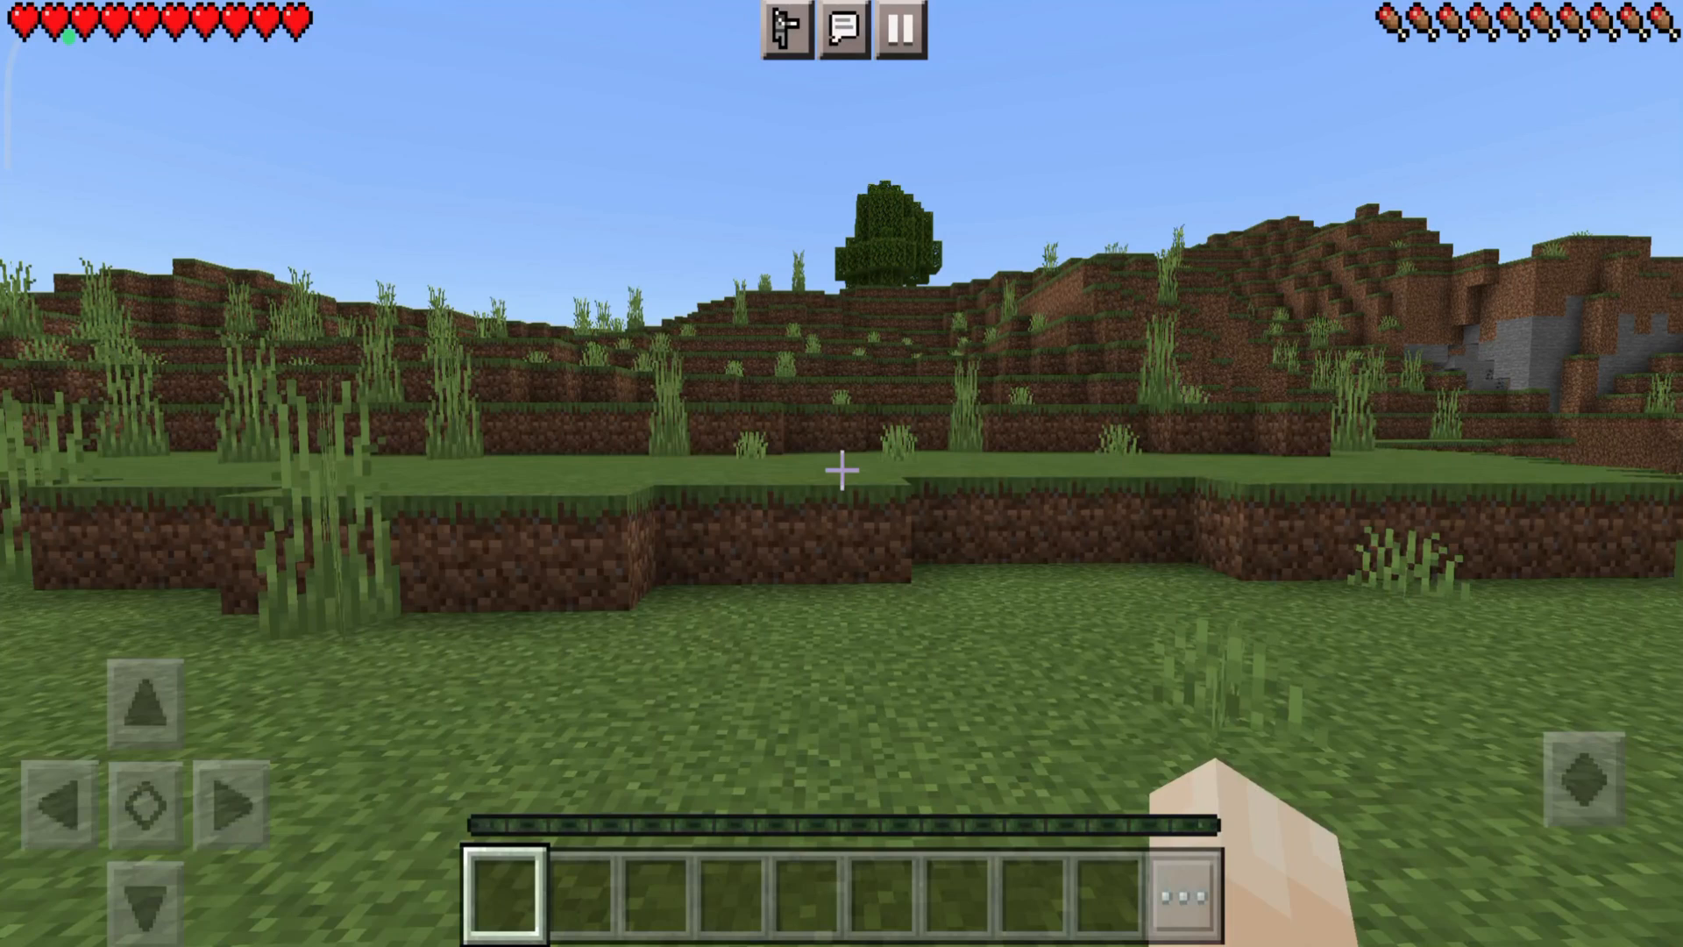
Install Key Mapper from its Play Store page and launch it once installed.
click(899, 26)
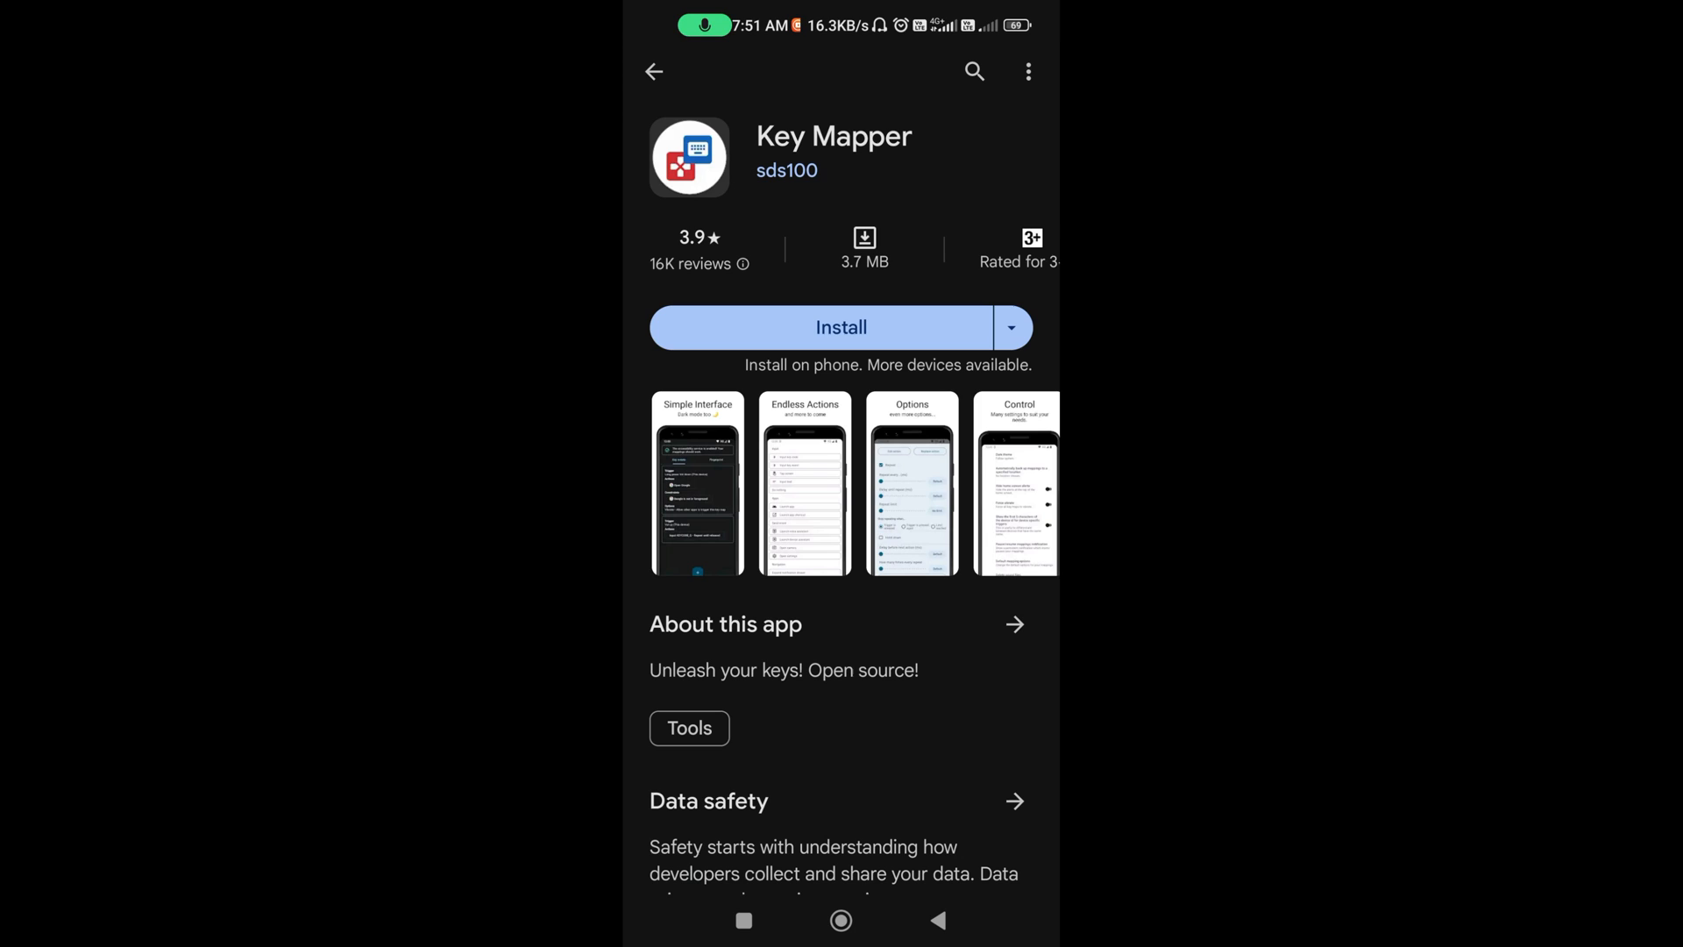
click(840, 326)
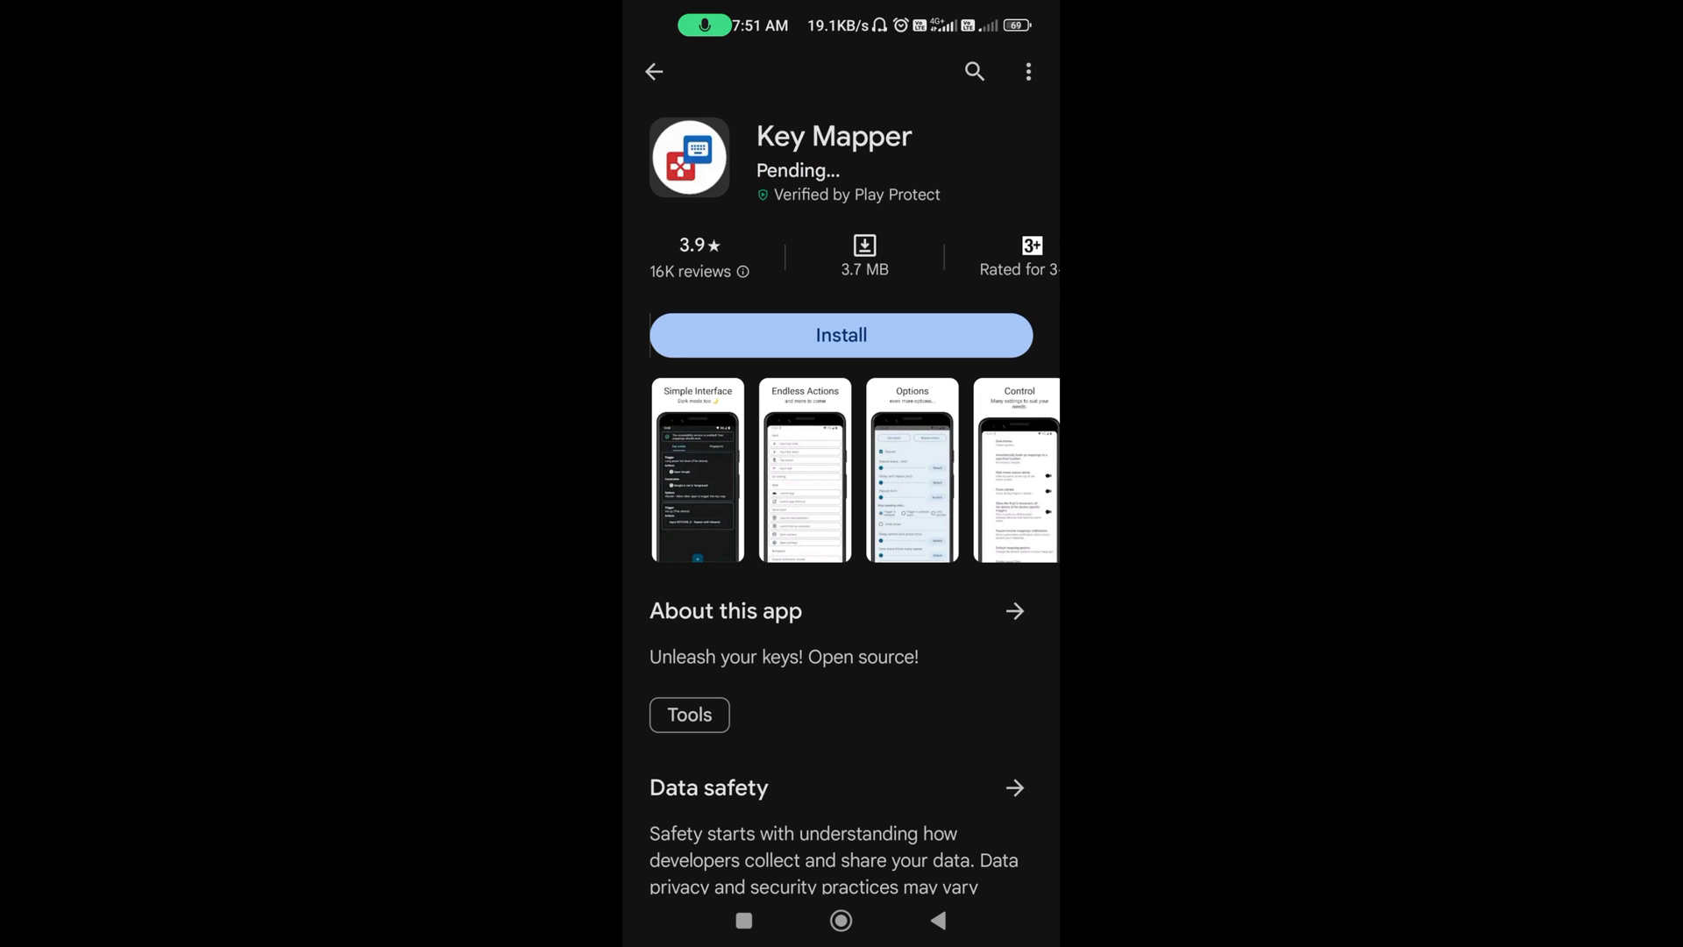
click(839, 335)
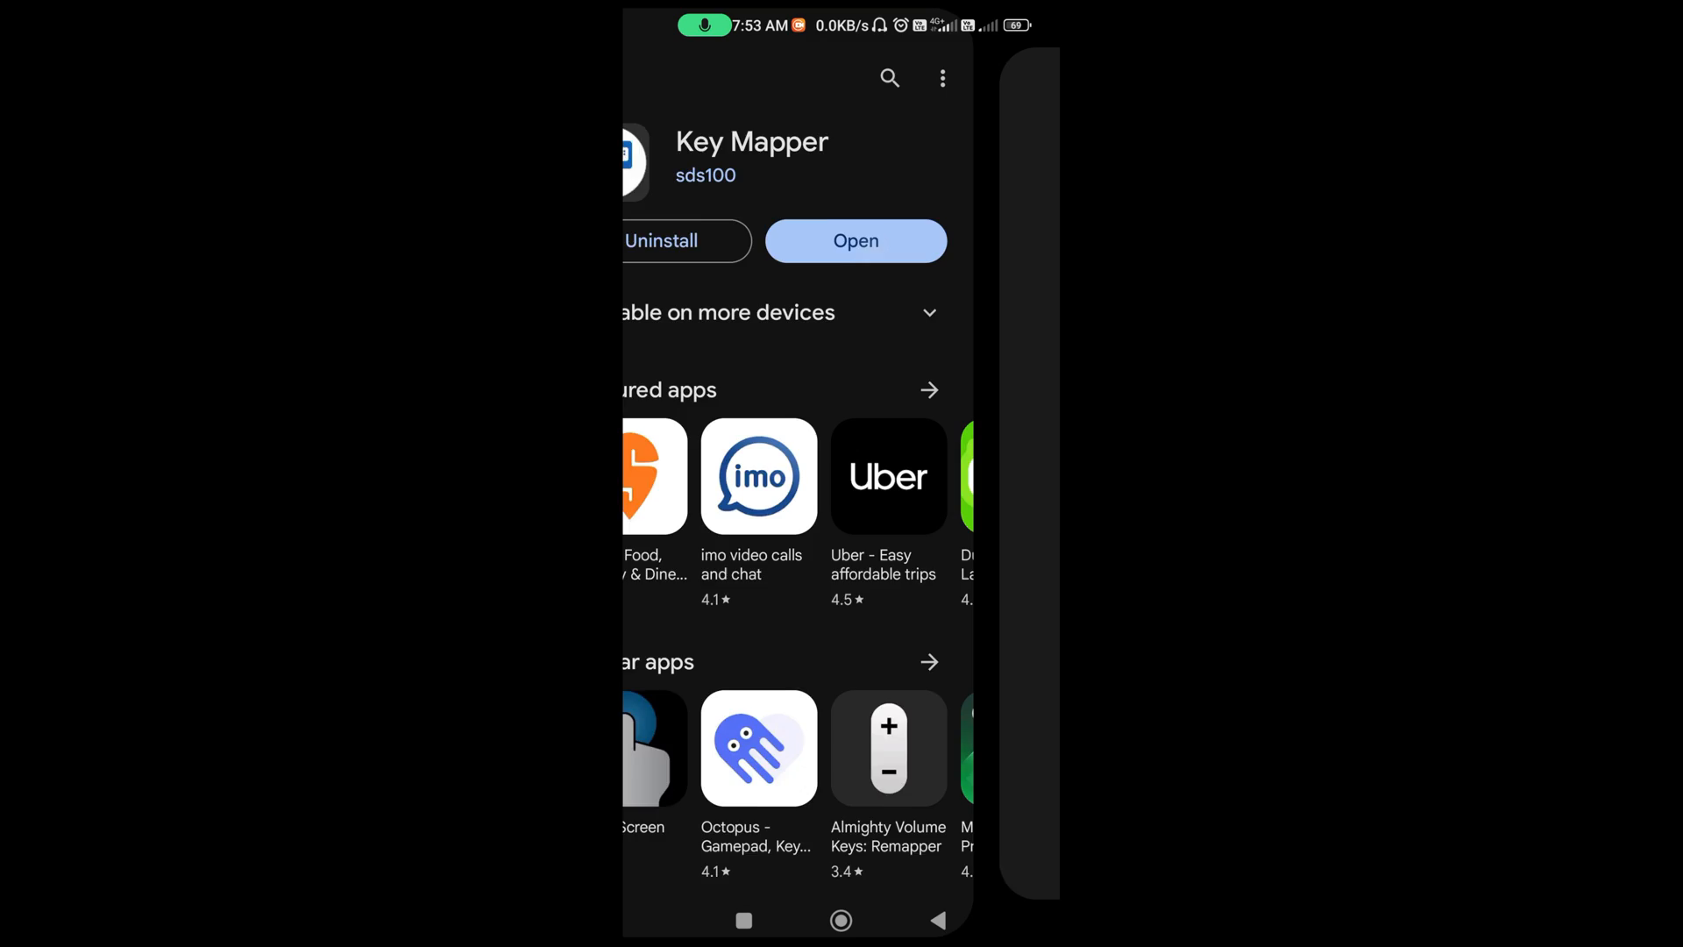
click(854, 240)
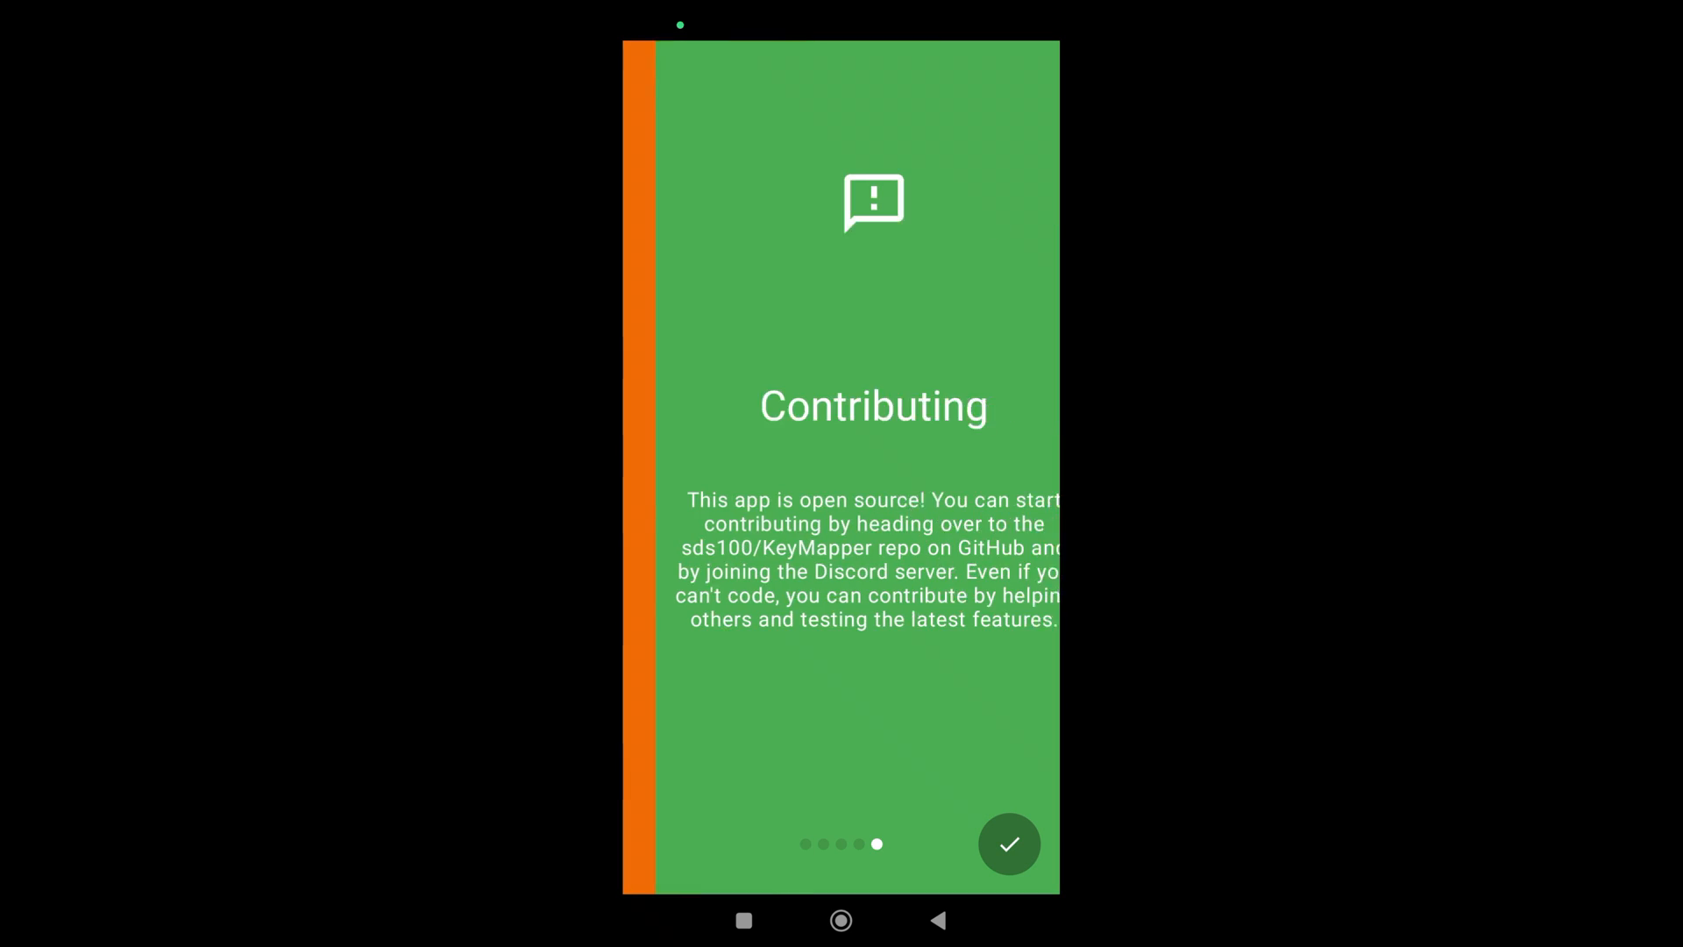
Finish the intro, dismiss What's New, and agree to enable the accessibility service from the Fix warning.
click(1010, 844)
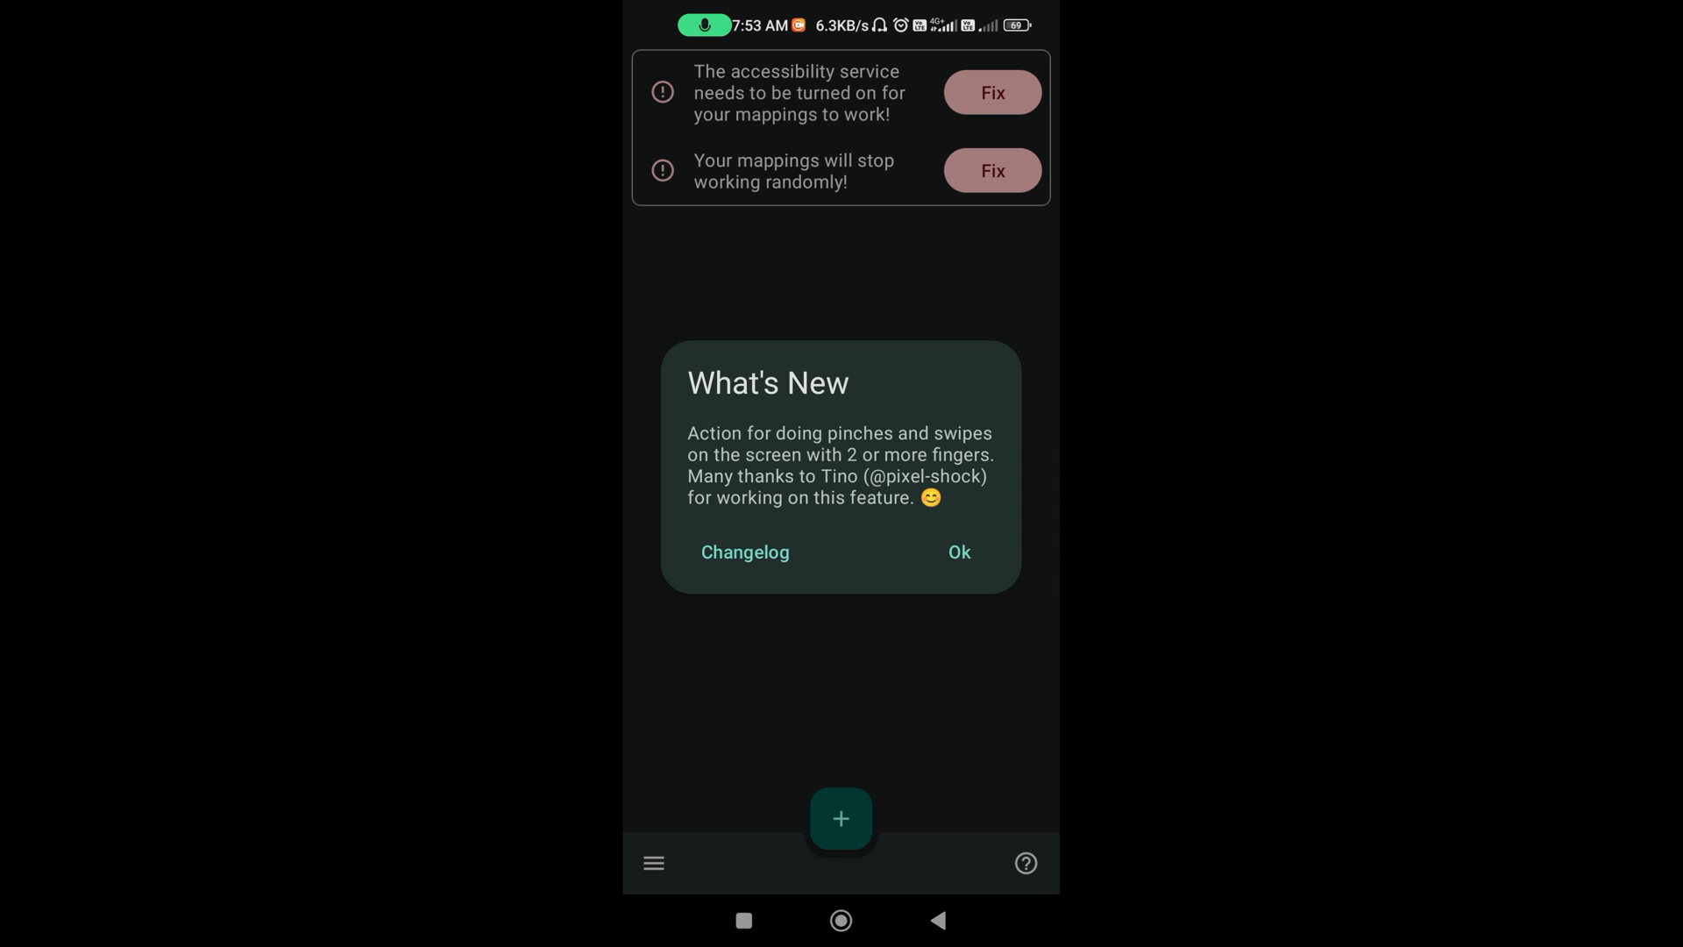
click(957, 552)
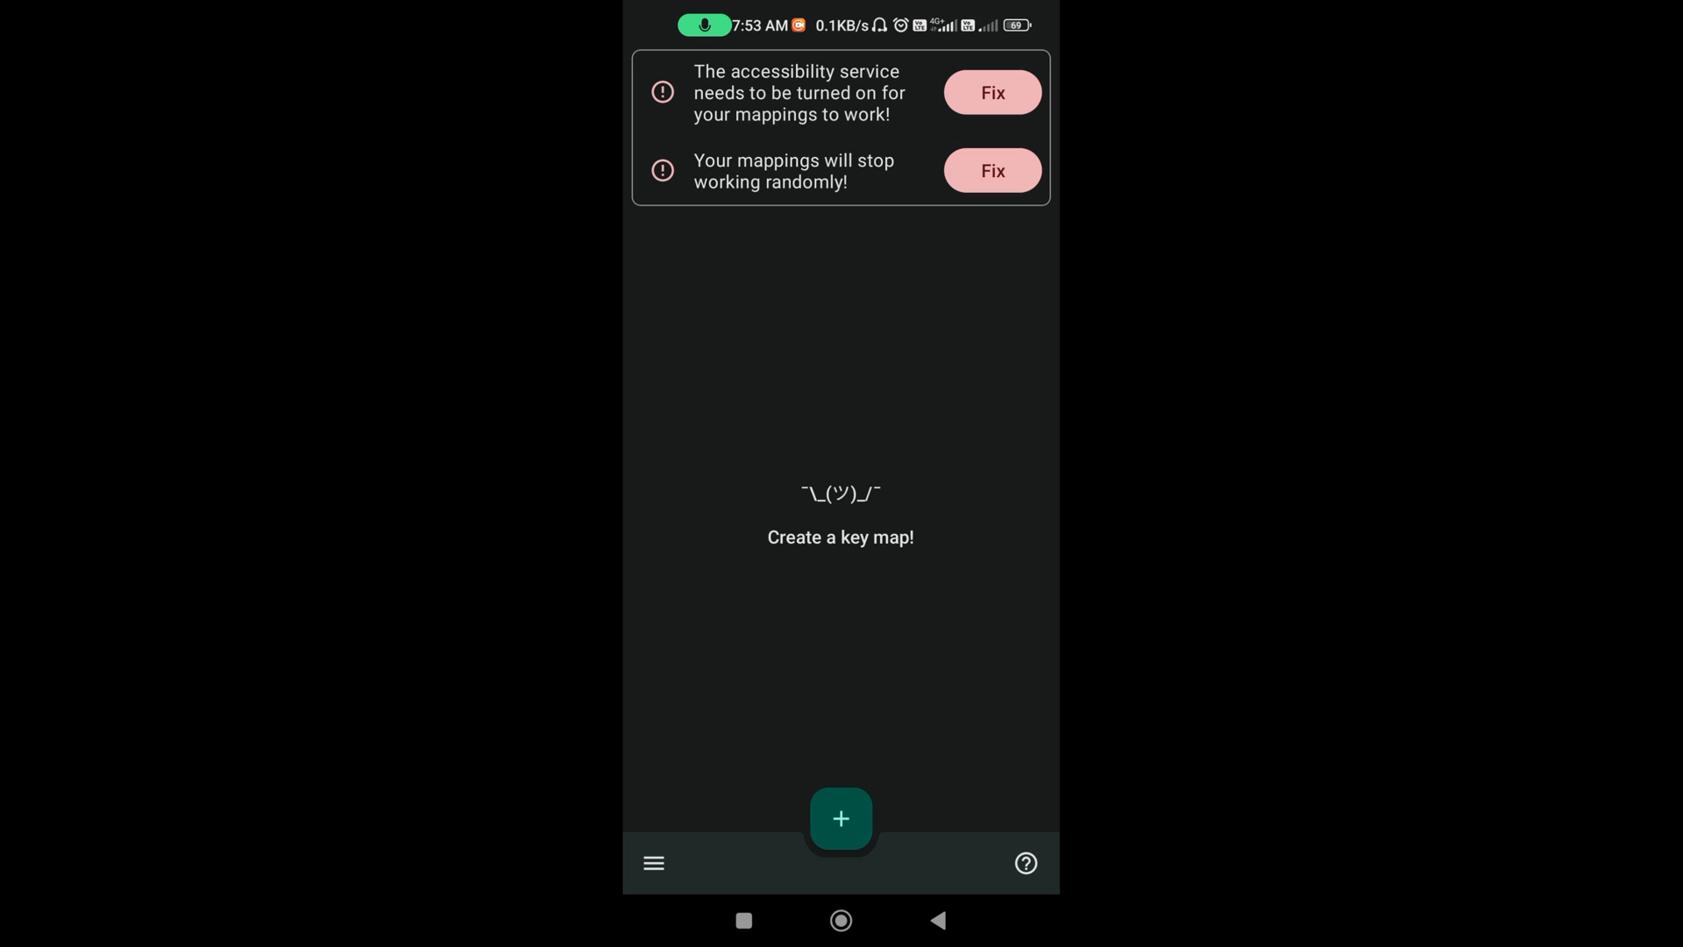
click(991, 93)
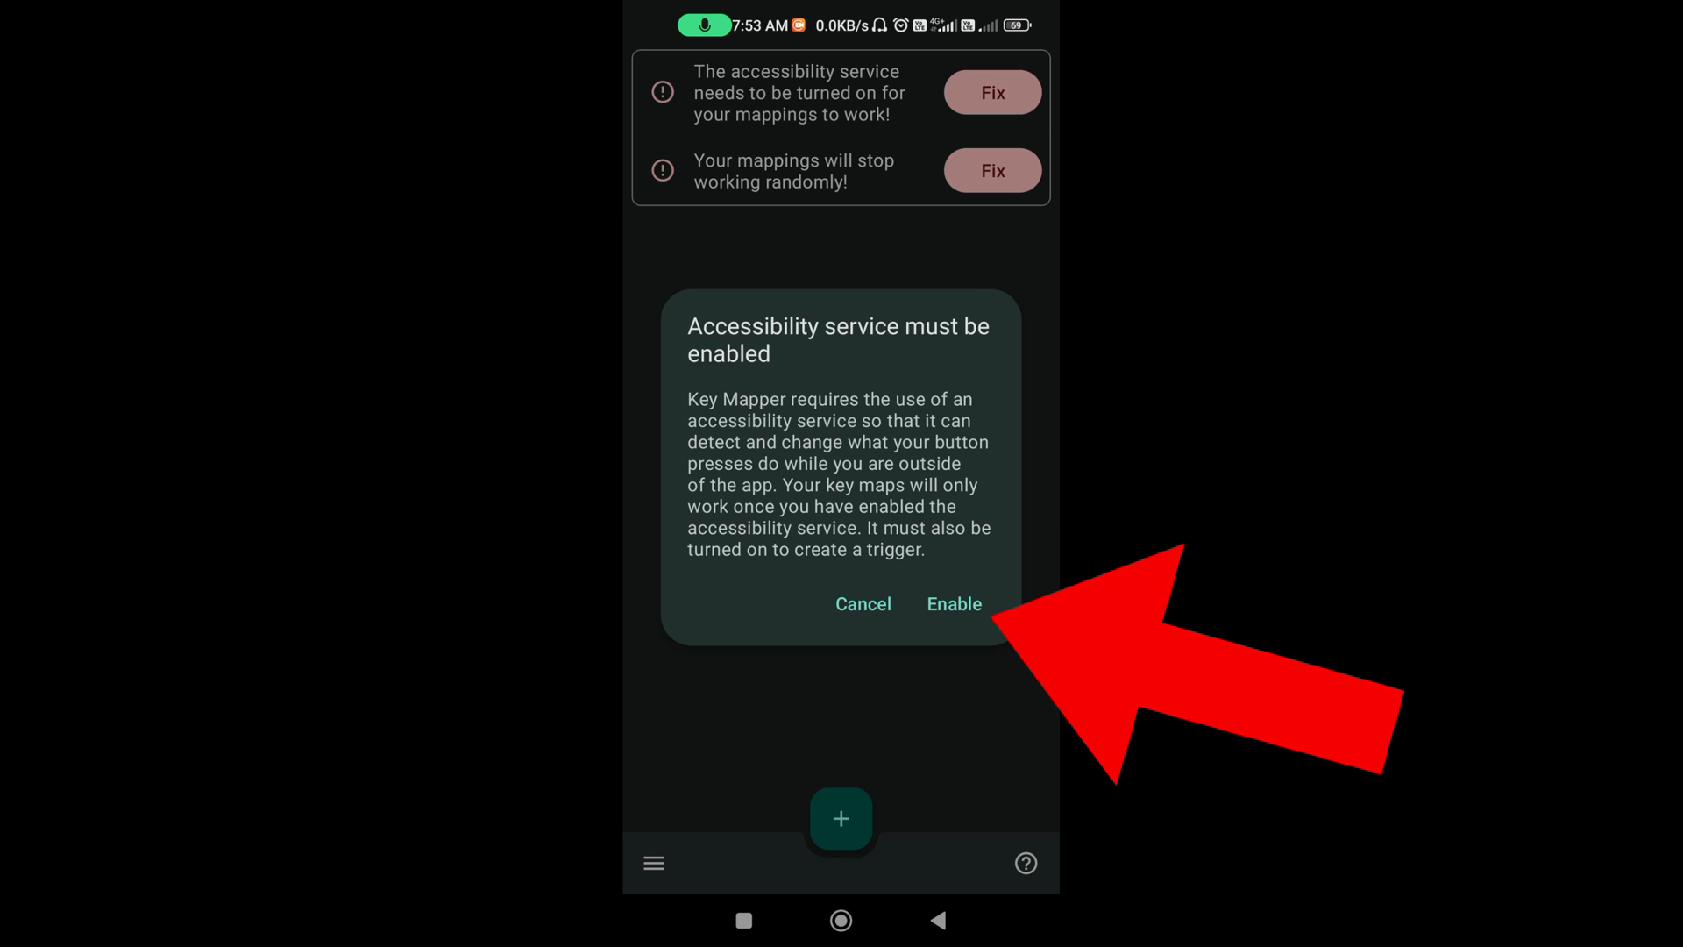
click(953, 603)
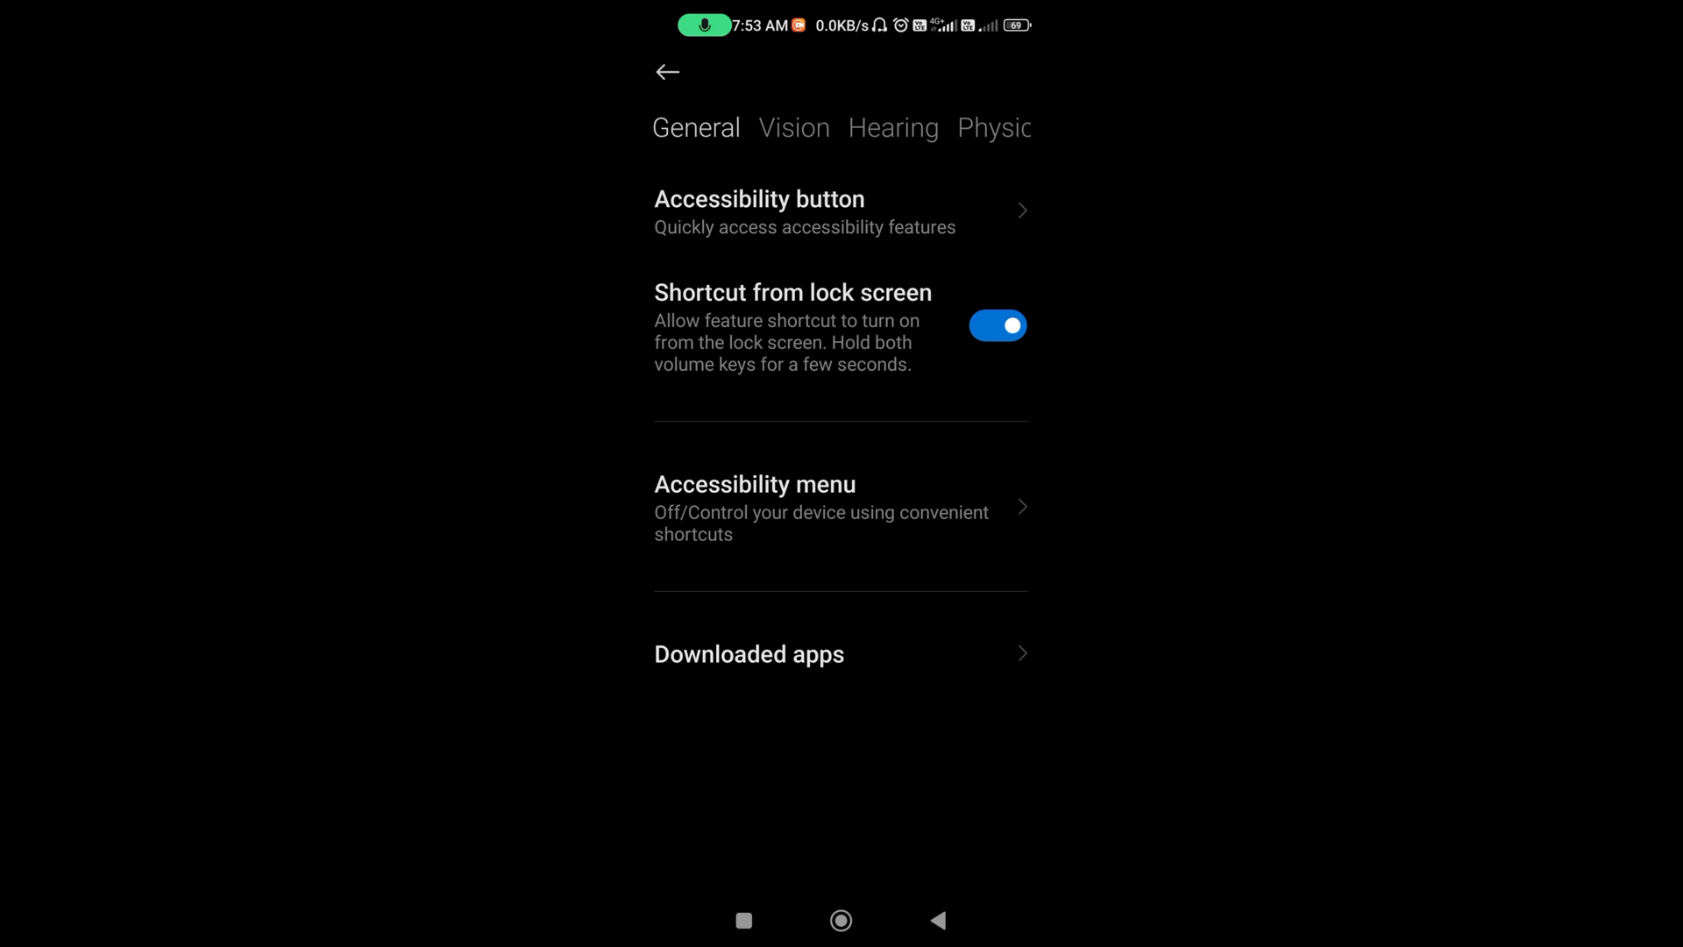
Switch on Use Key Mapper under Accessibility's Downloaded apps.
click(749, 654)
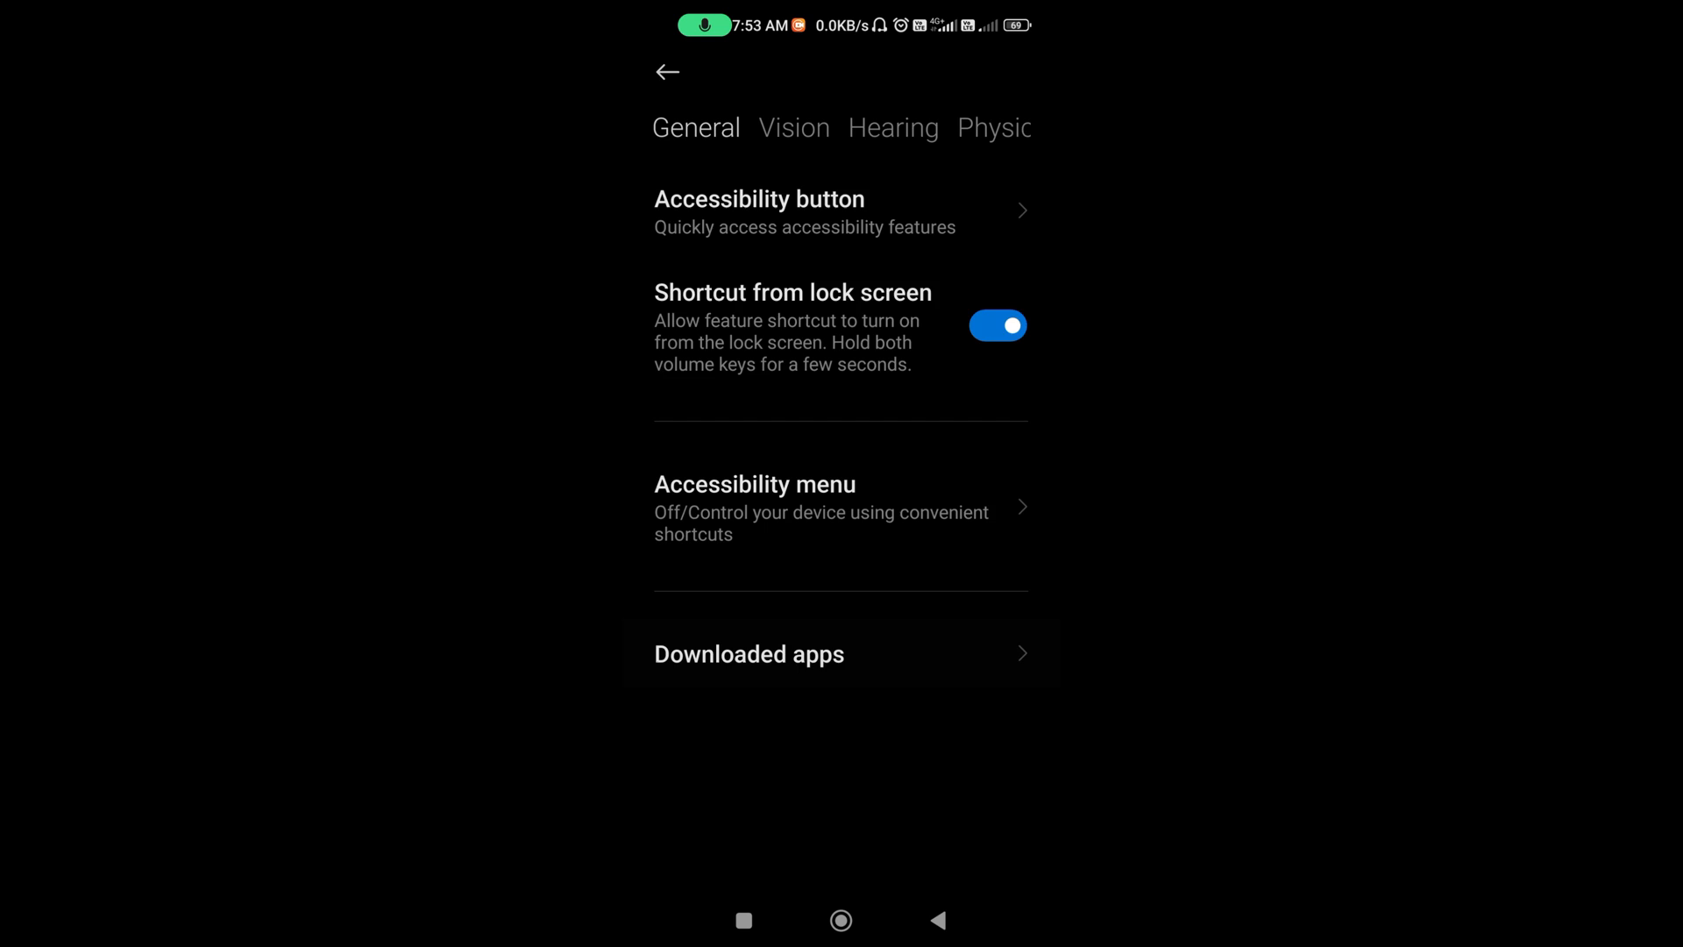
click(748, 654)
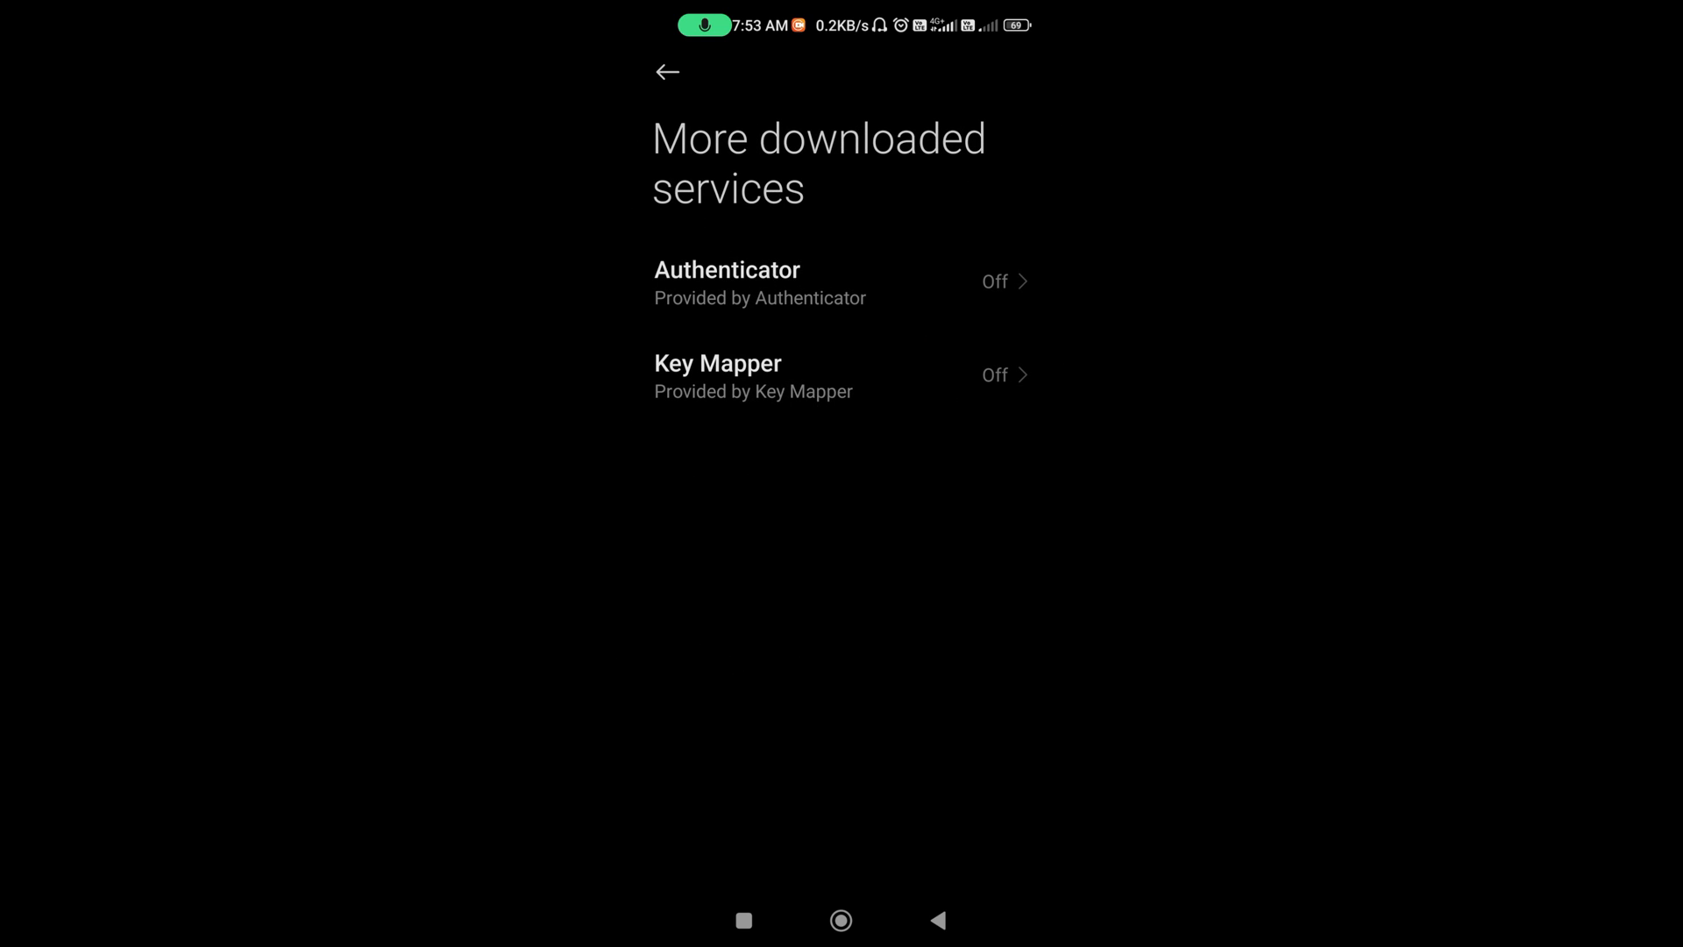
click(752, 375)
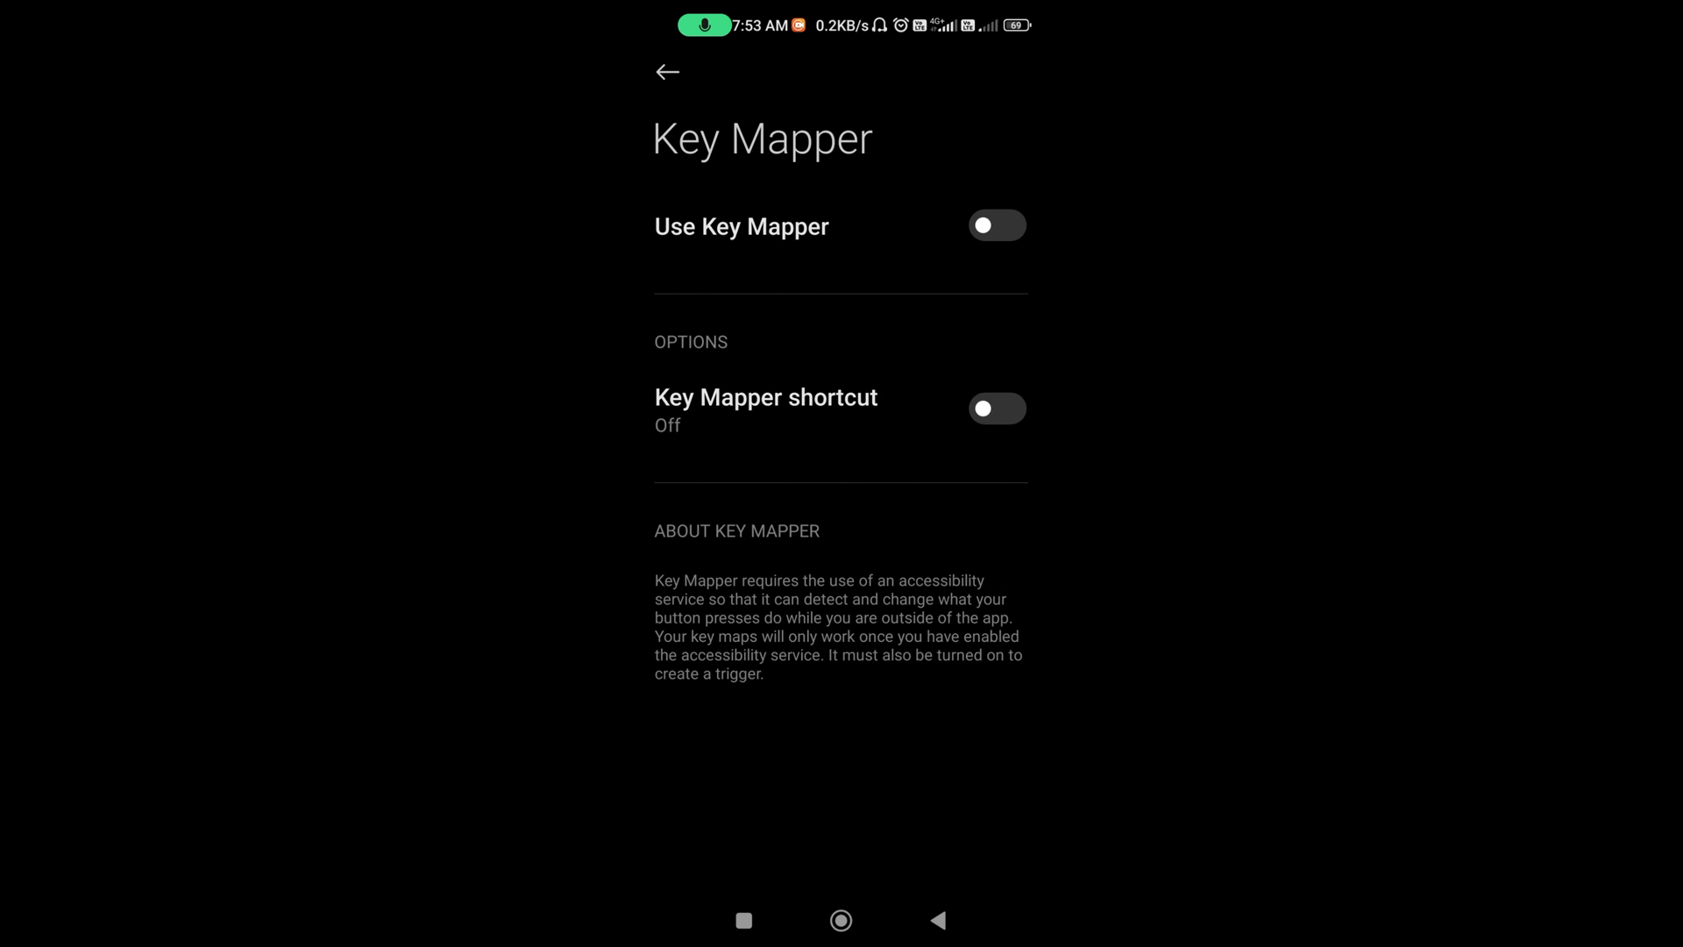
click(996, 226)
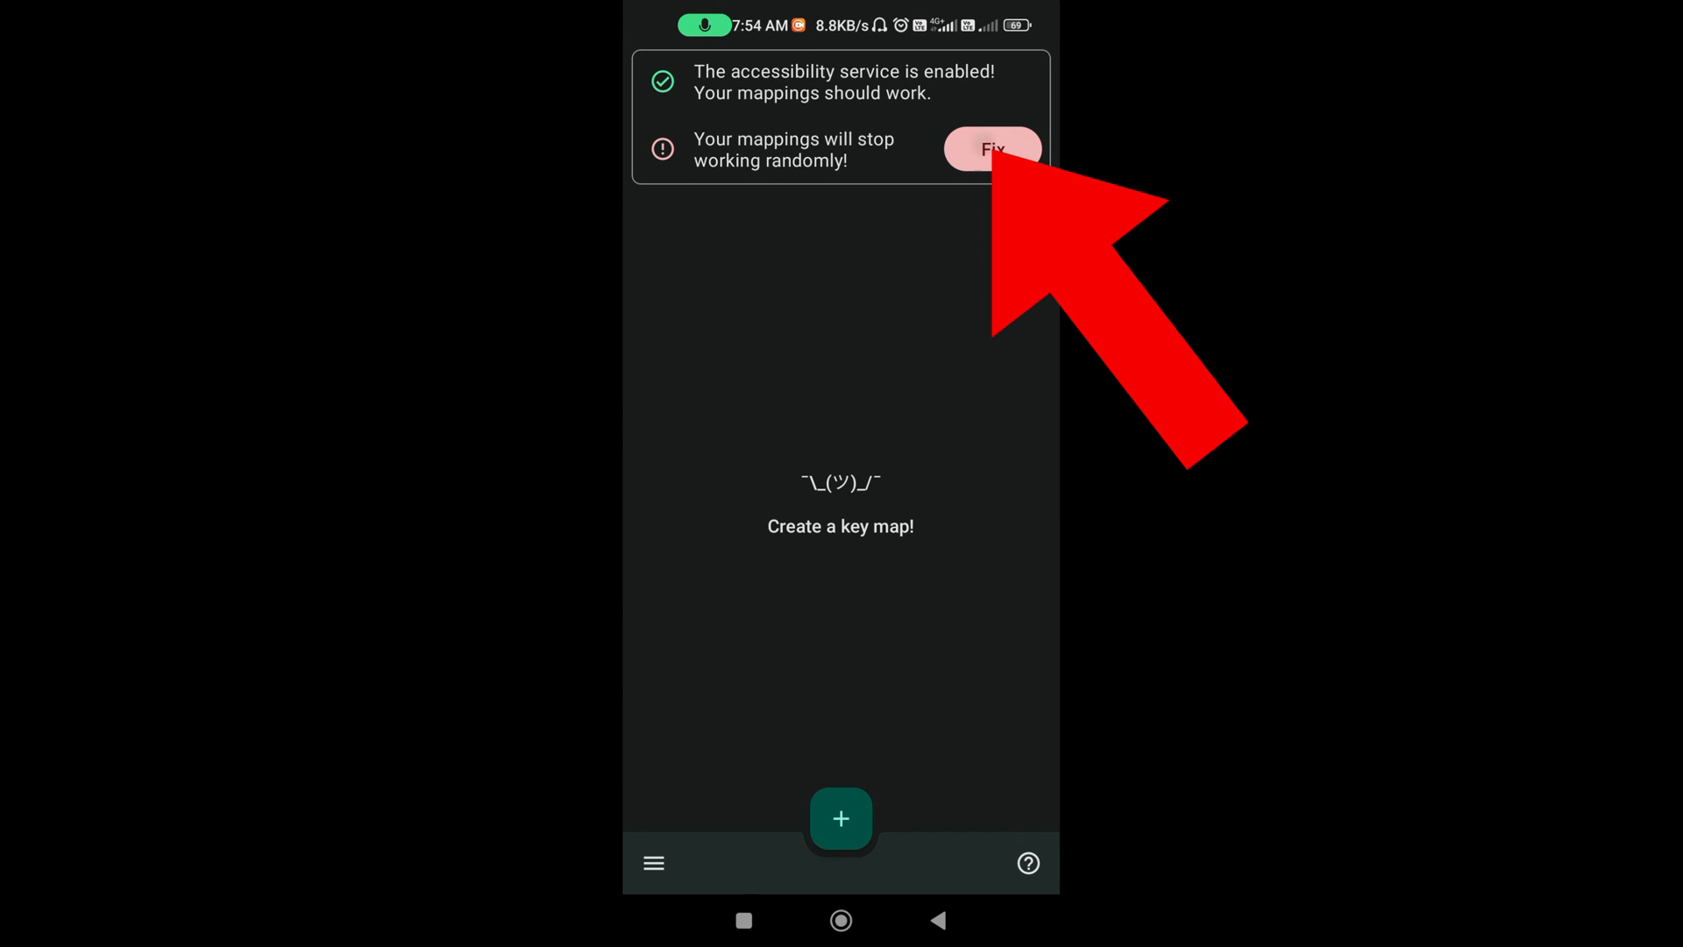
Close the battery optimisation notice and start a new key map with the + button.
click(989, 147)
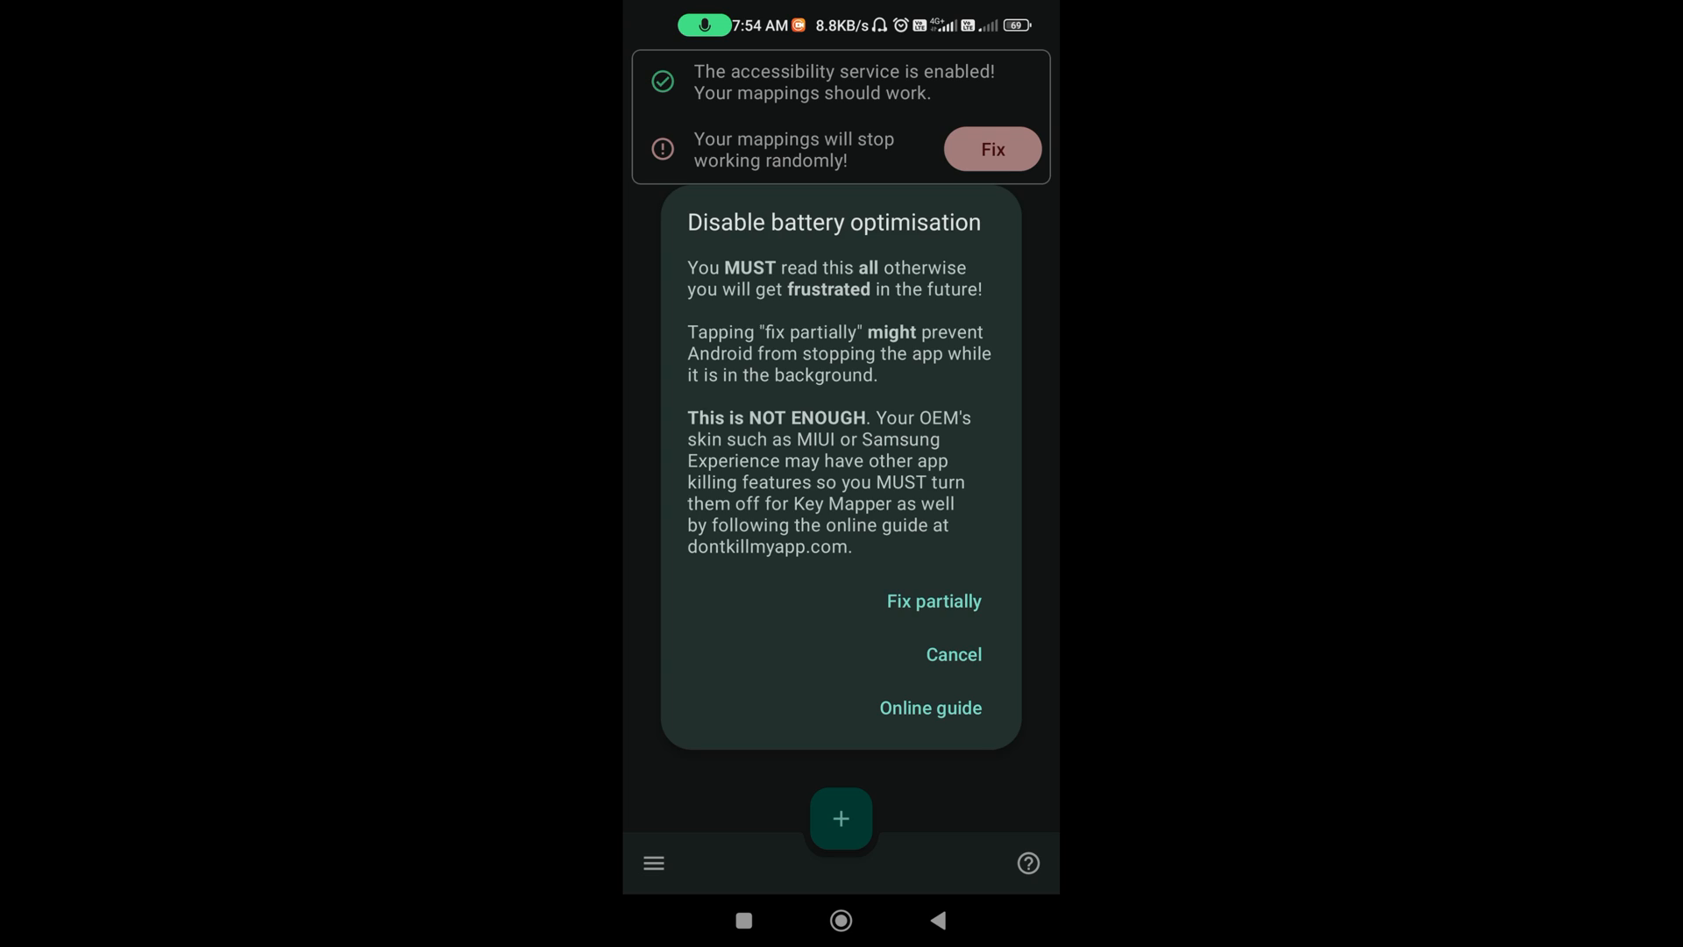
click(952, 654)
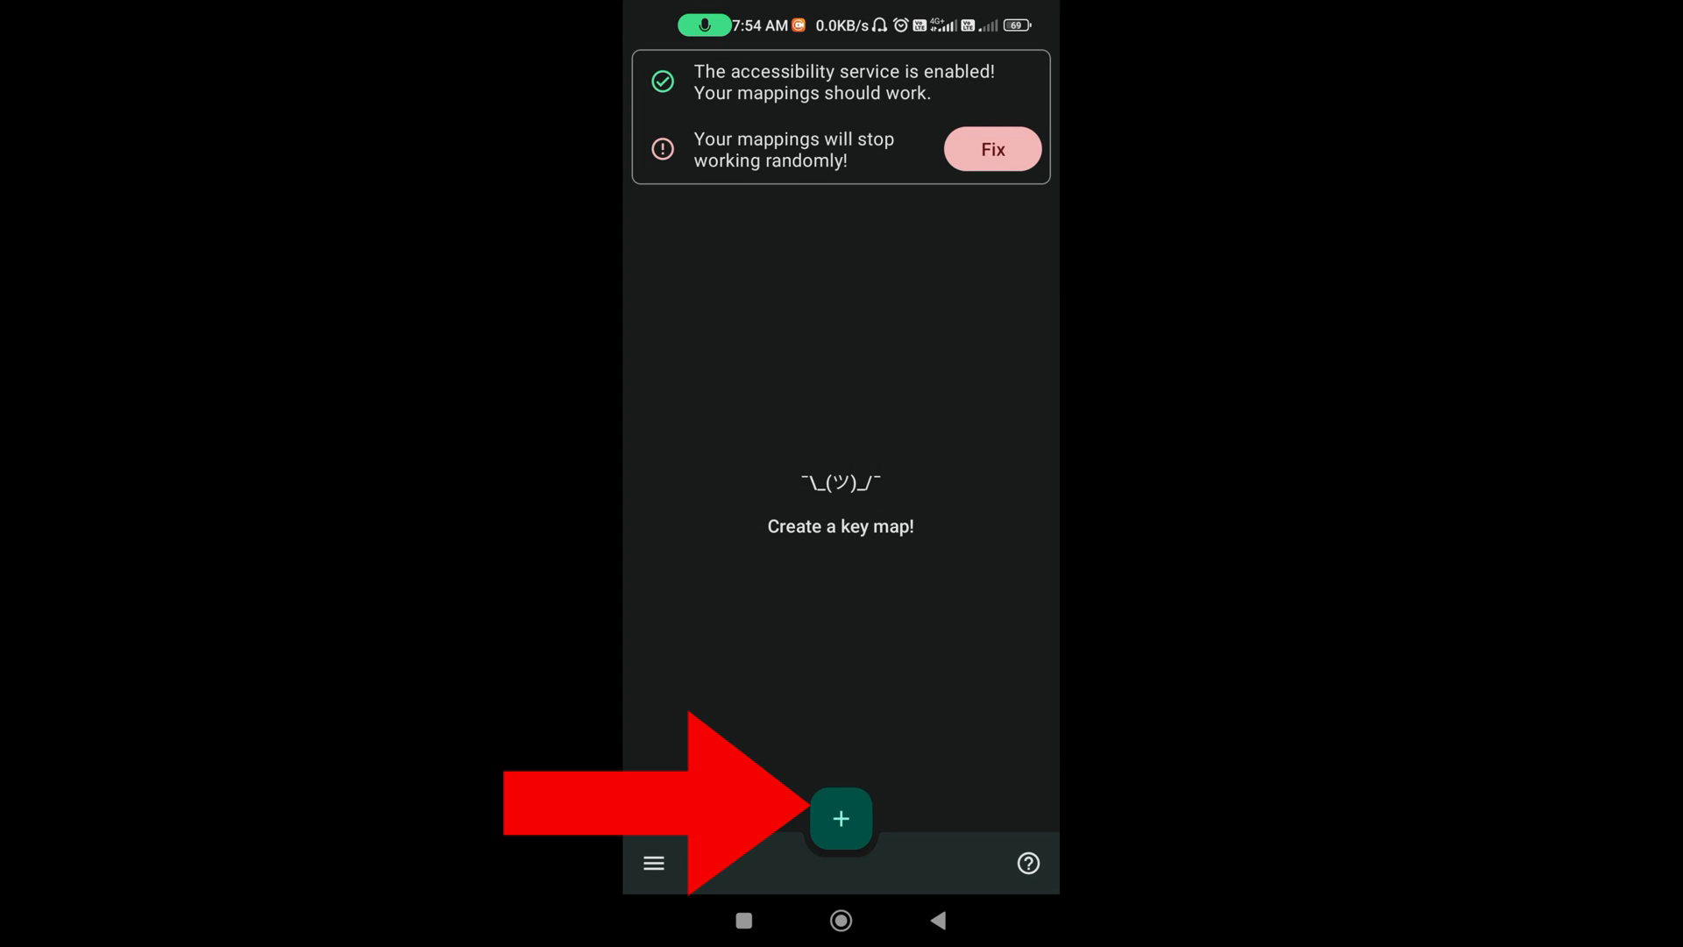
click(840, 819)
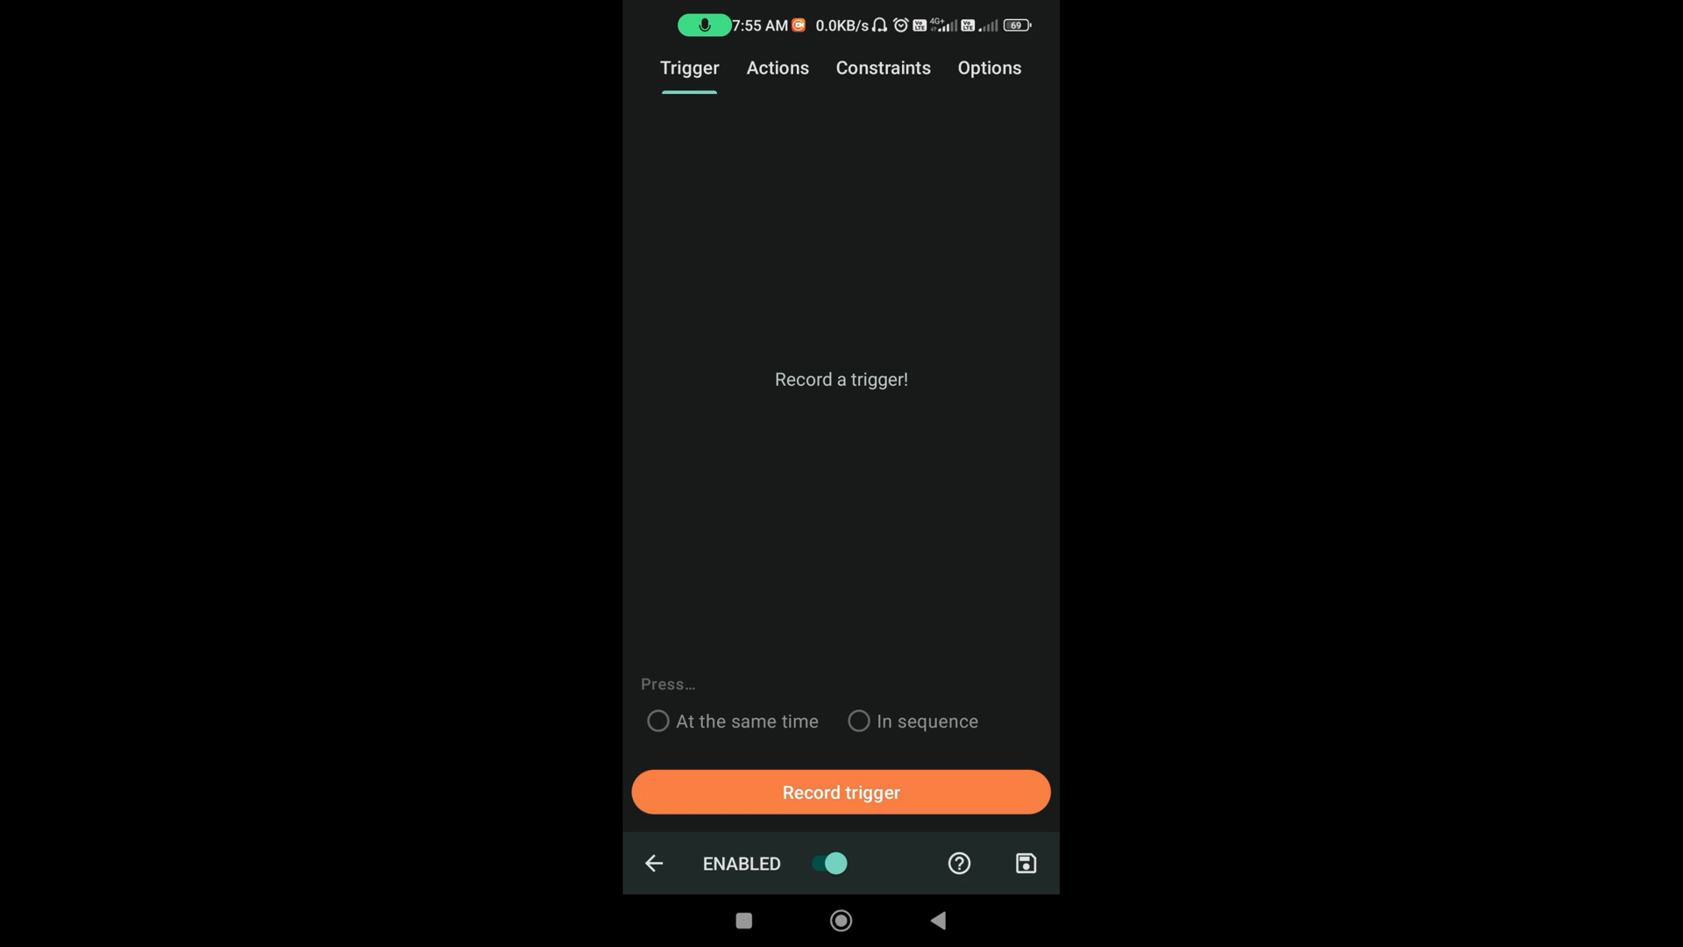
Record Volume Up as the trigger and head to grant Do Not Disturb access from the warning.
click(840, 792)
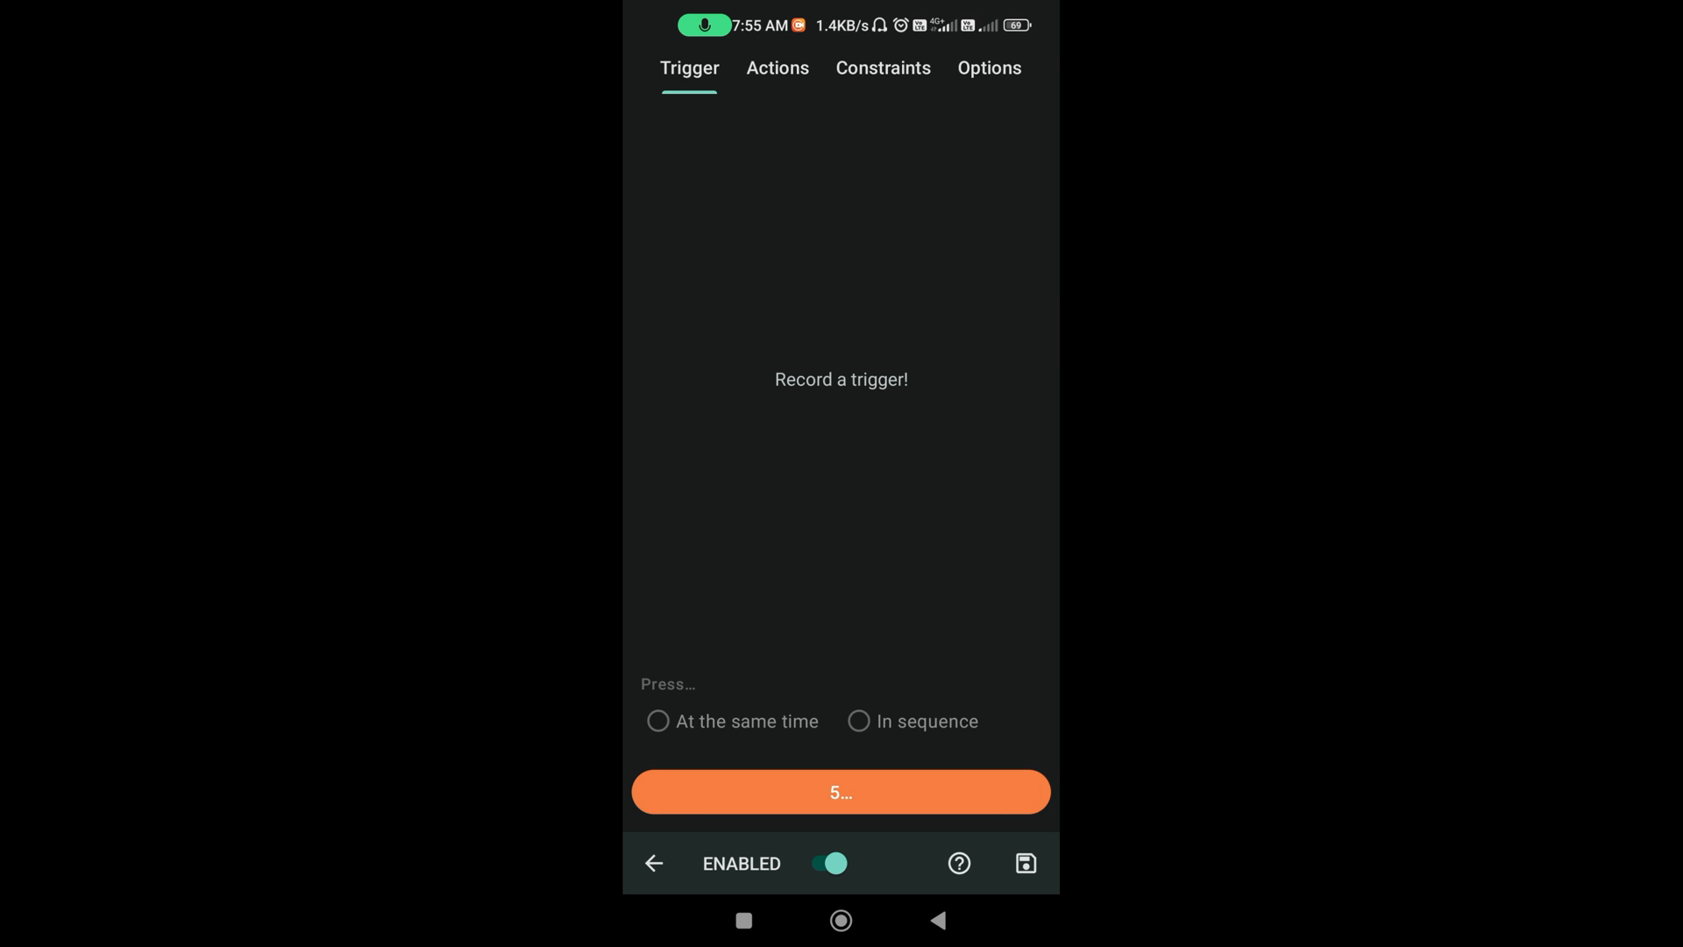
key(VolumeUp)
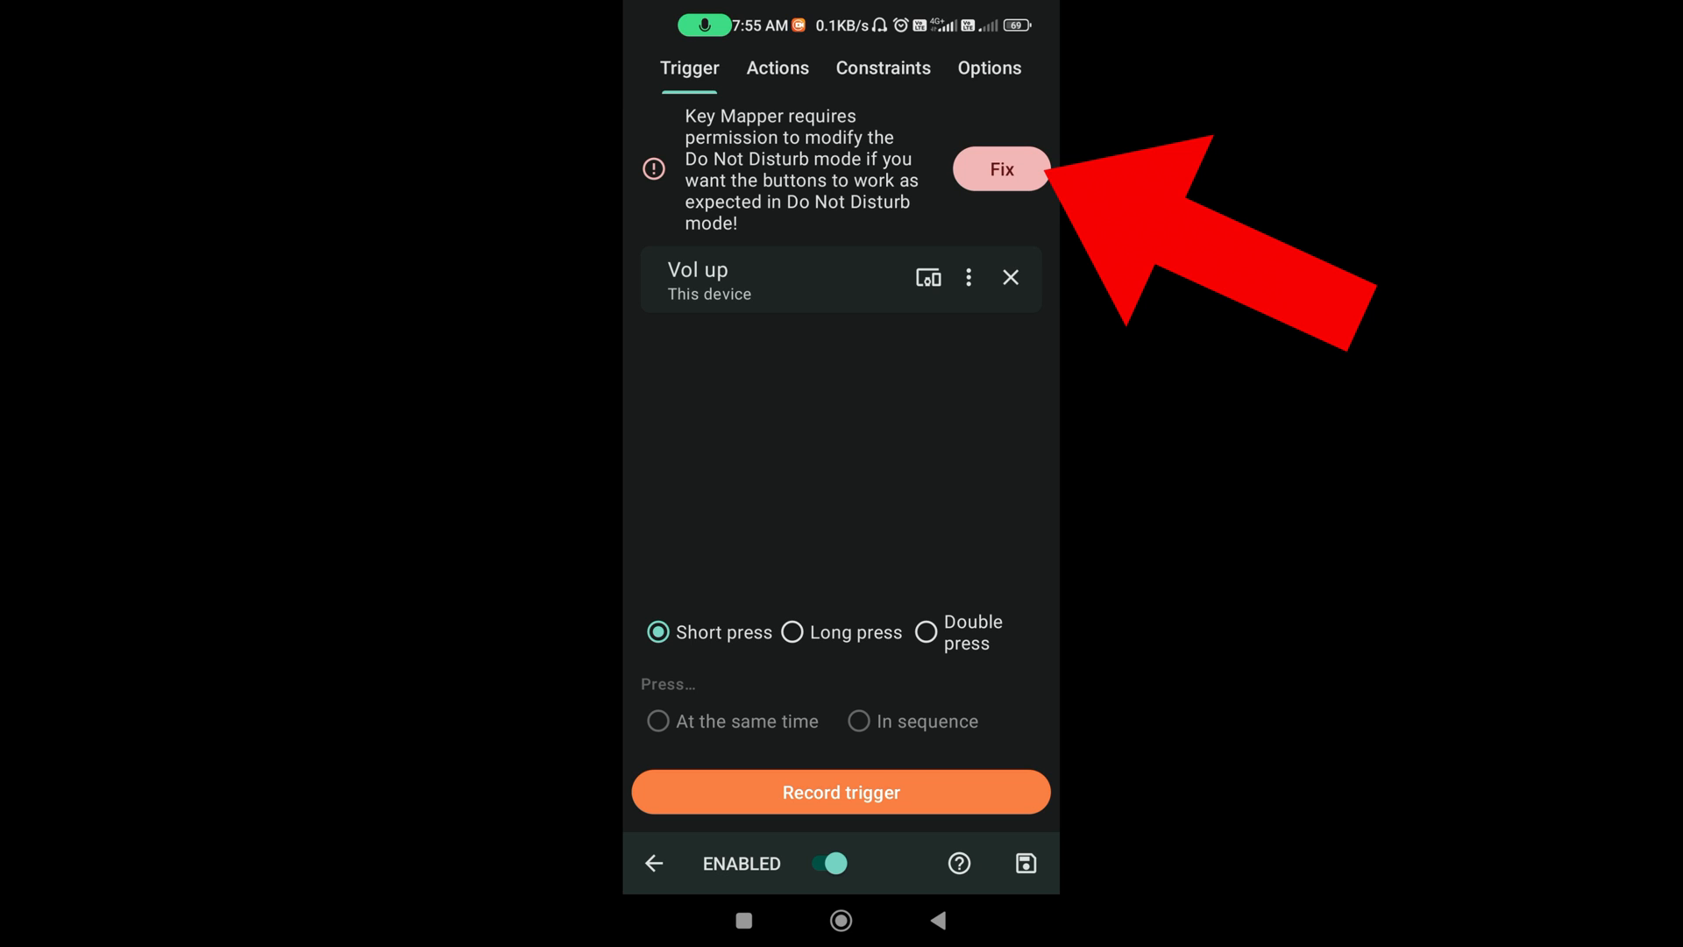
click(1000, 168)
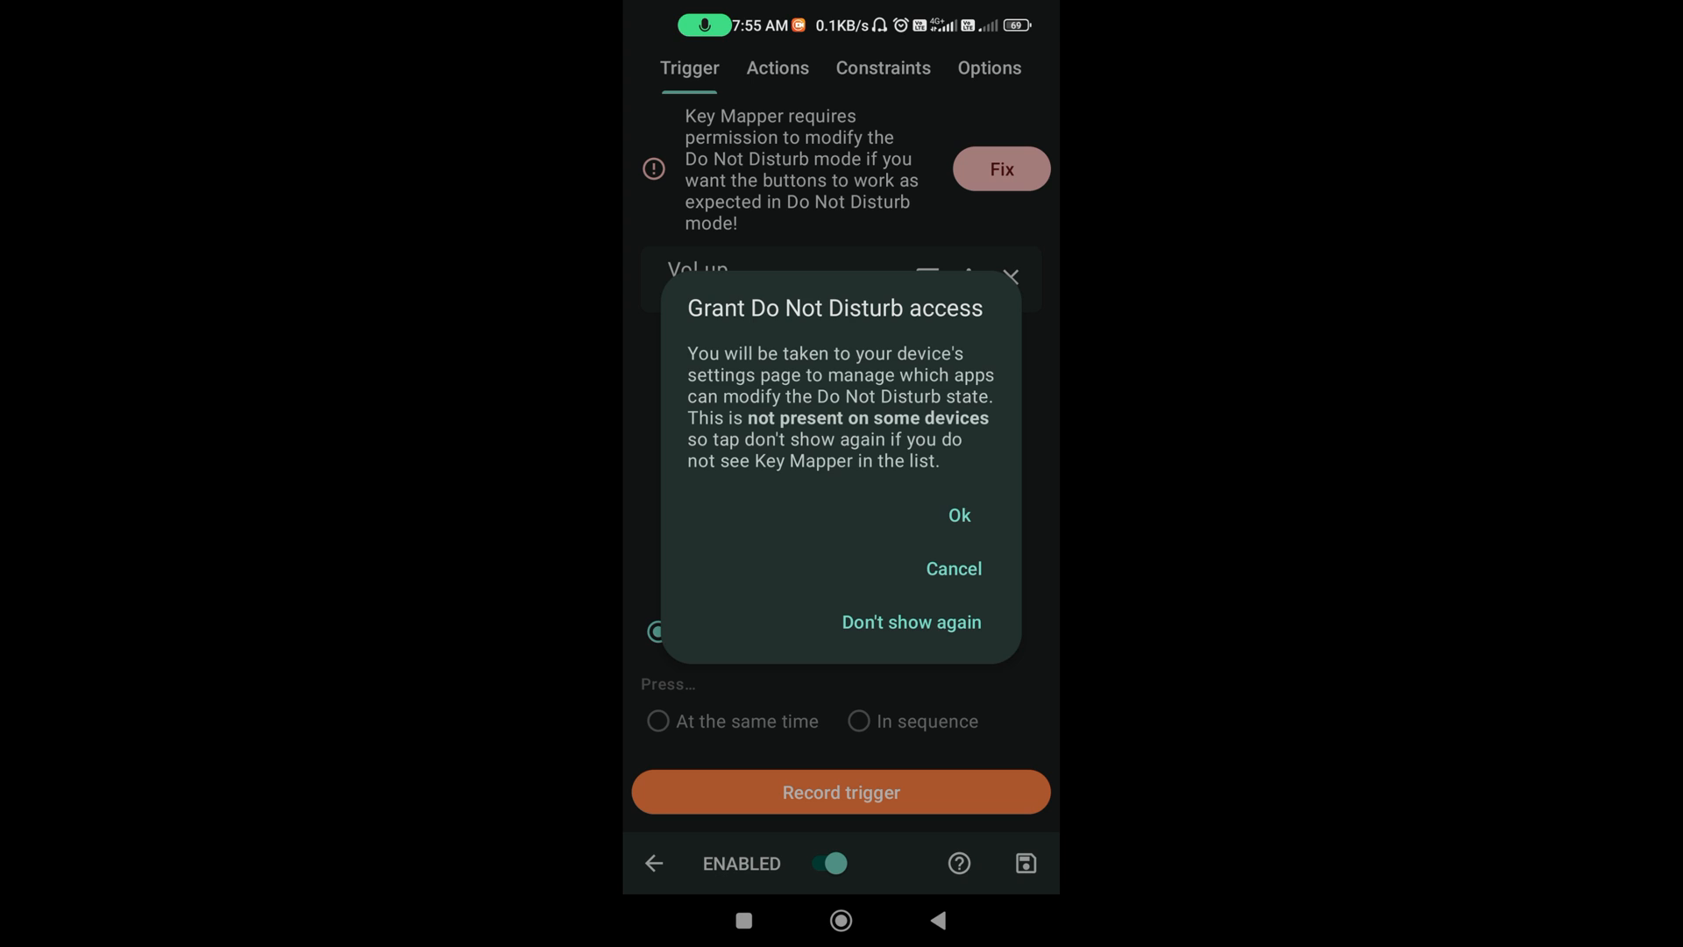
click(959, 516)
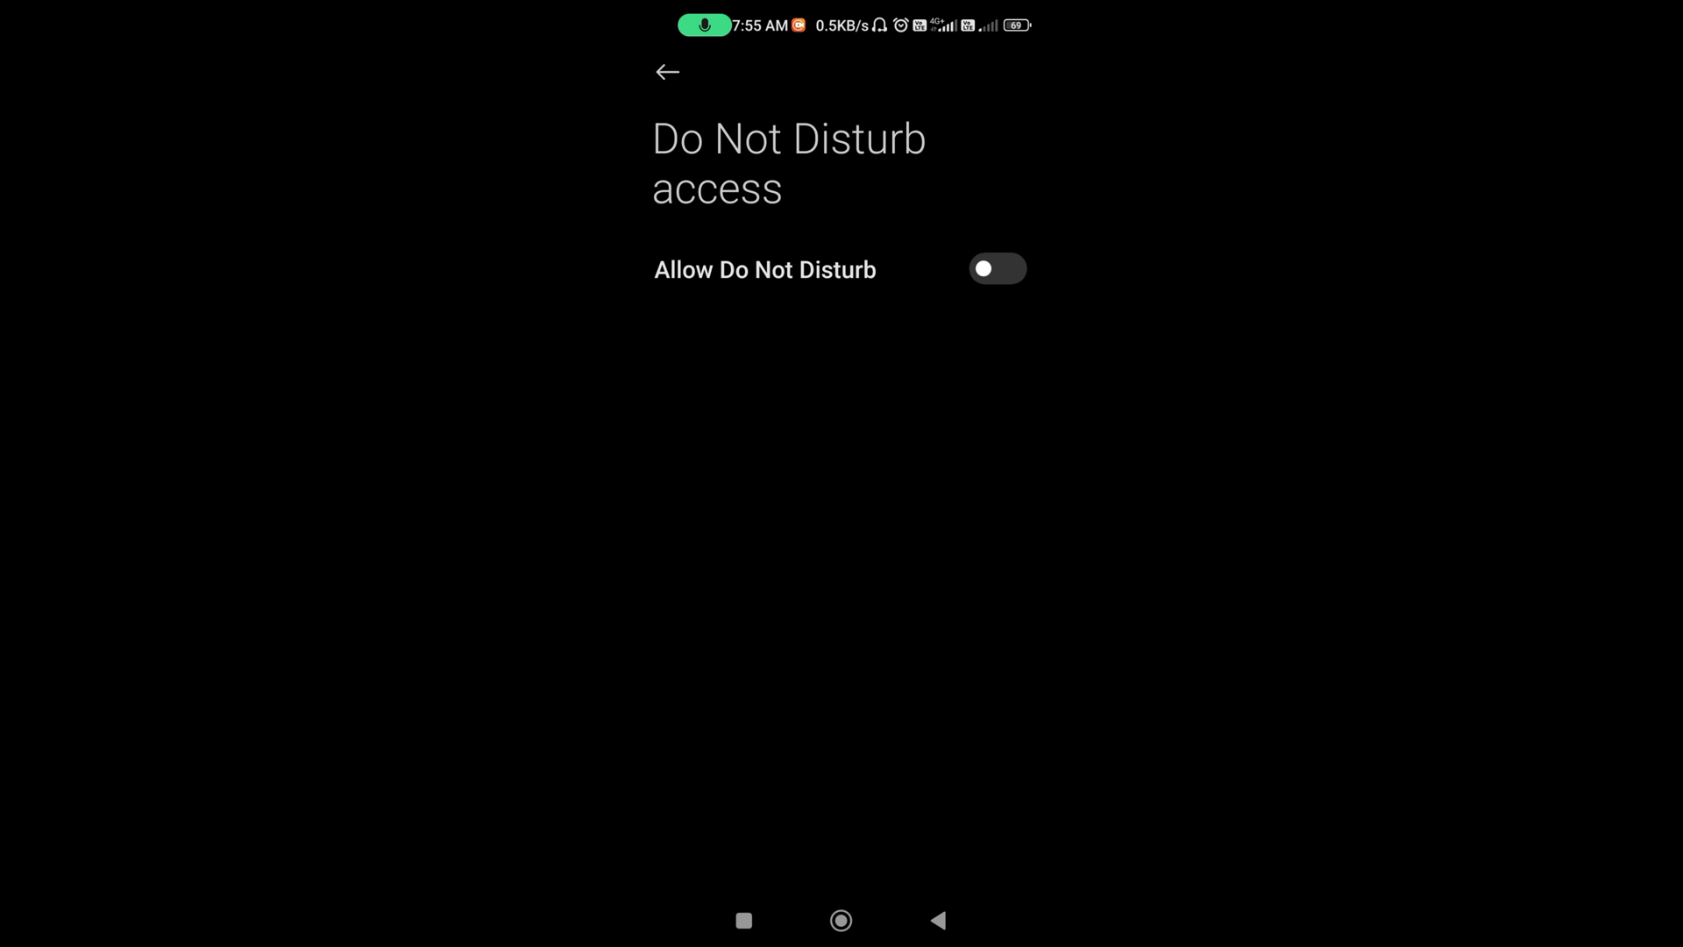
Allow Do Not Disturb access for Key Mapper and confirm it.
click(996, 268)
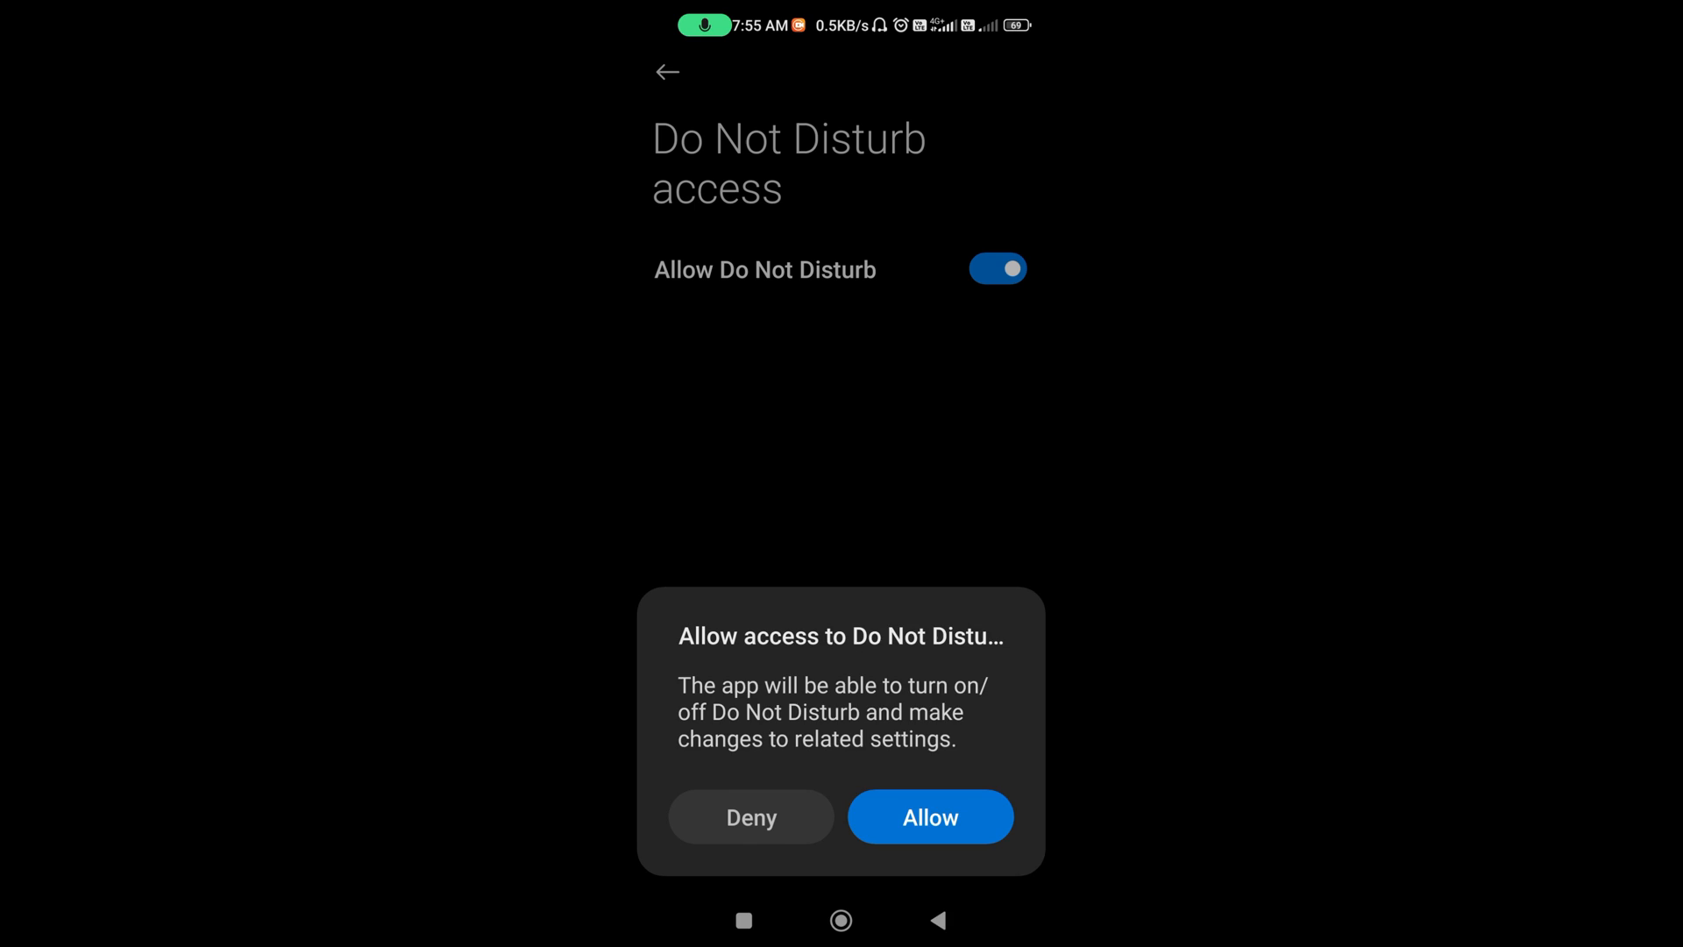
click(929, 817)
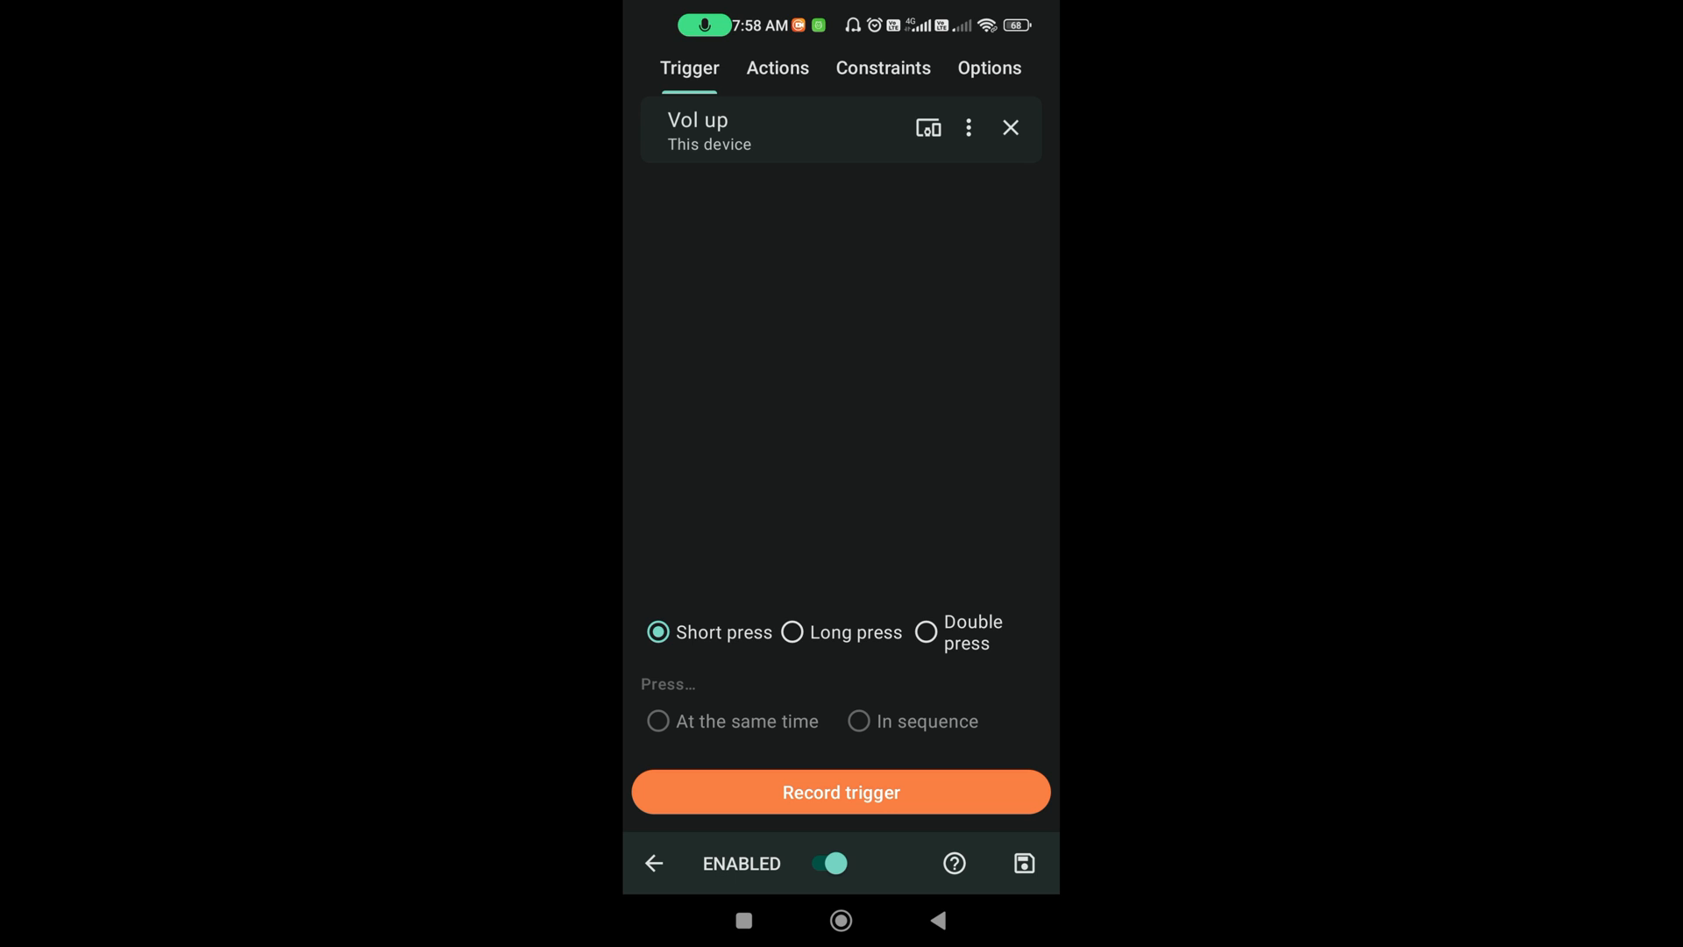
Begin adding the key map's first action from the Actions list.
click(777, 68)
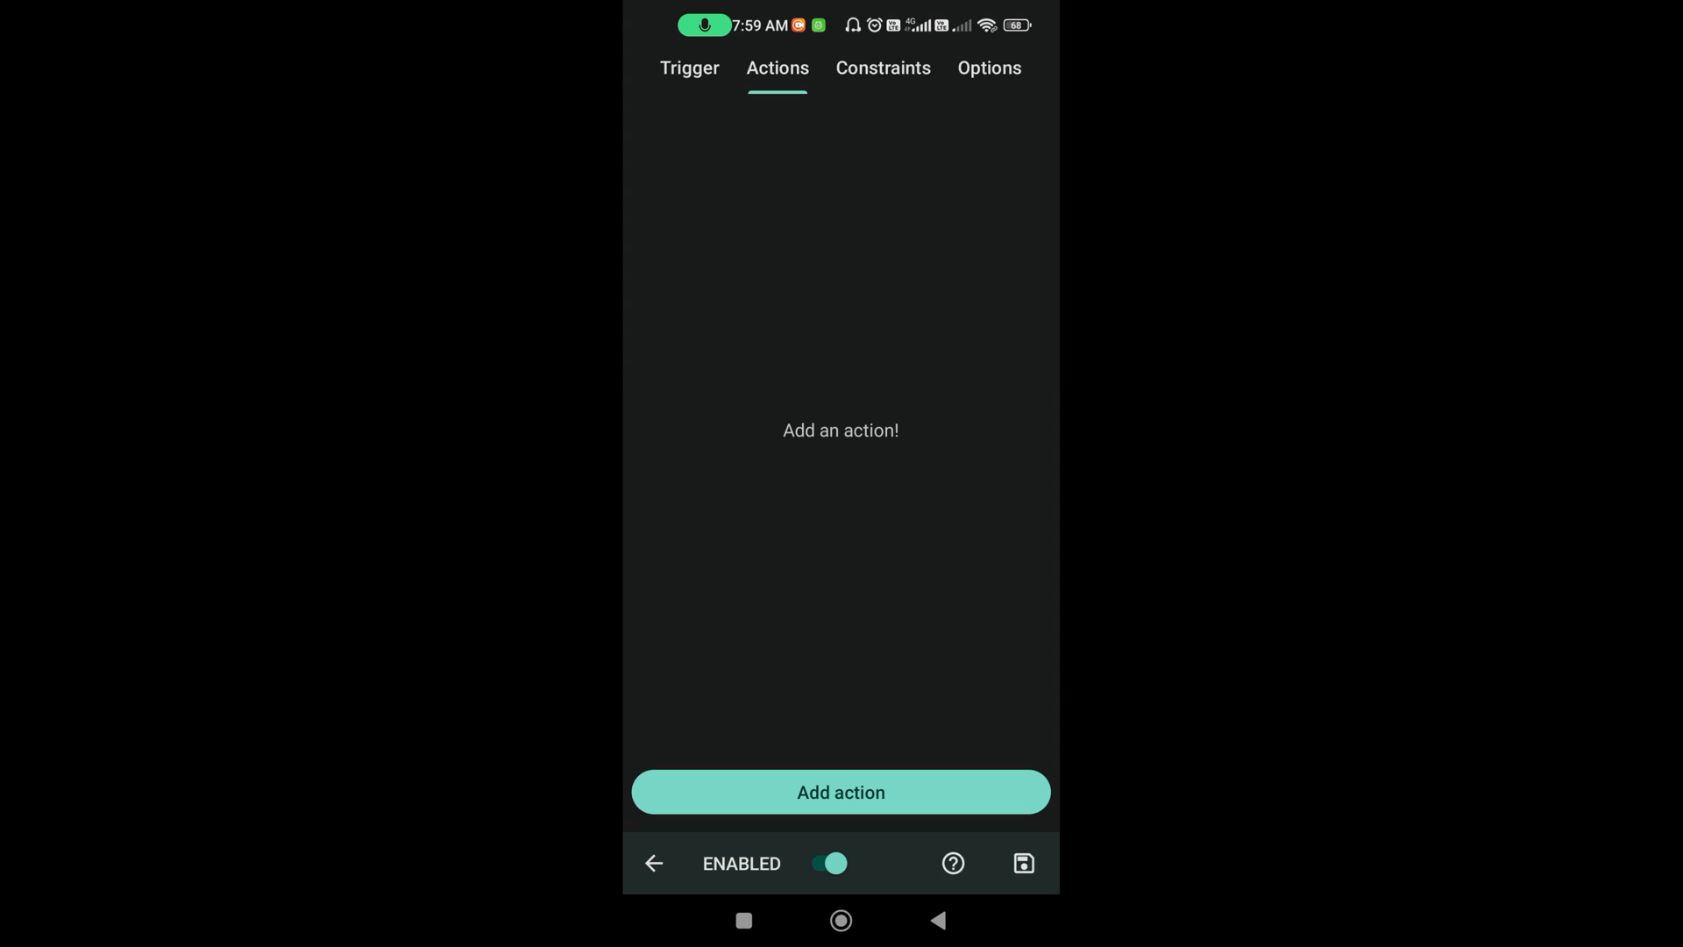
click(840, 793)
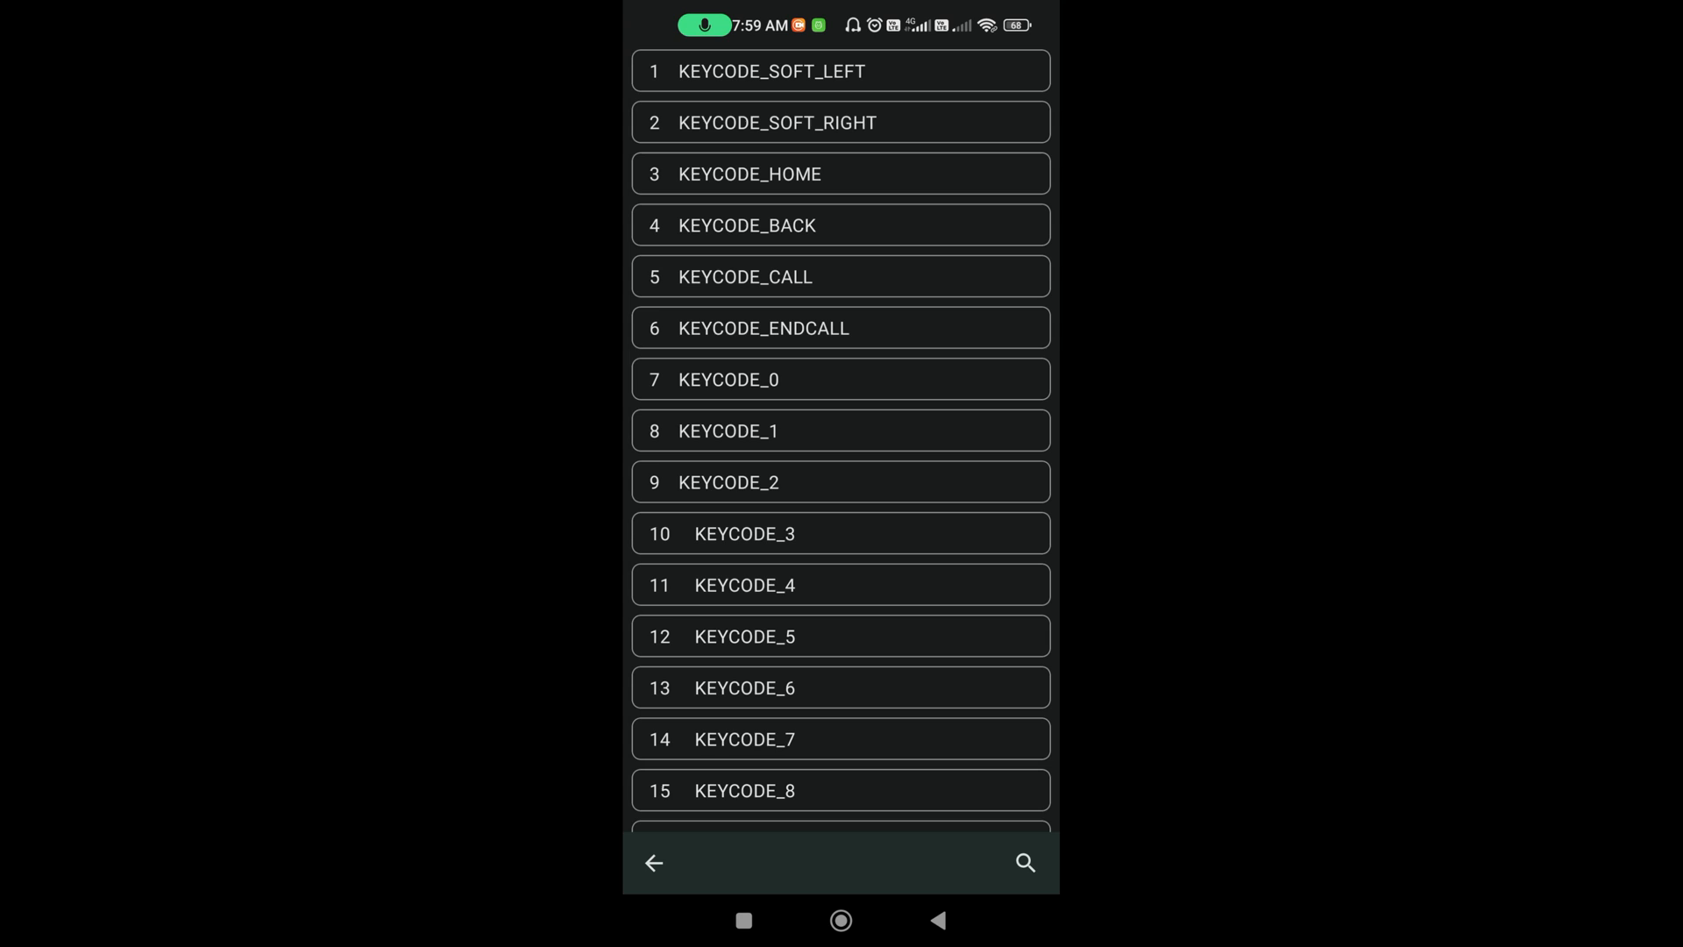
Choose KEYCODE_F5 as the action and enable Key Mapper Basic Input Method.
scroll(down, 3)
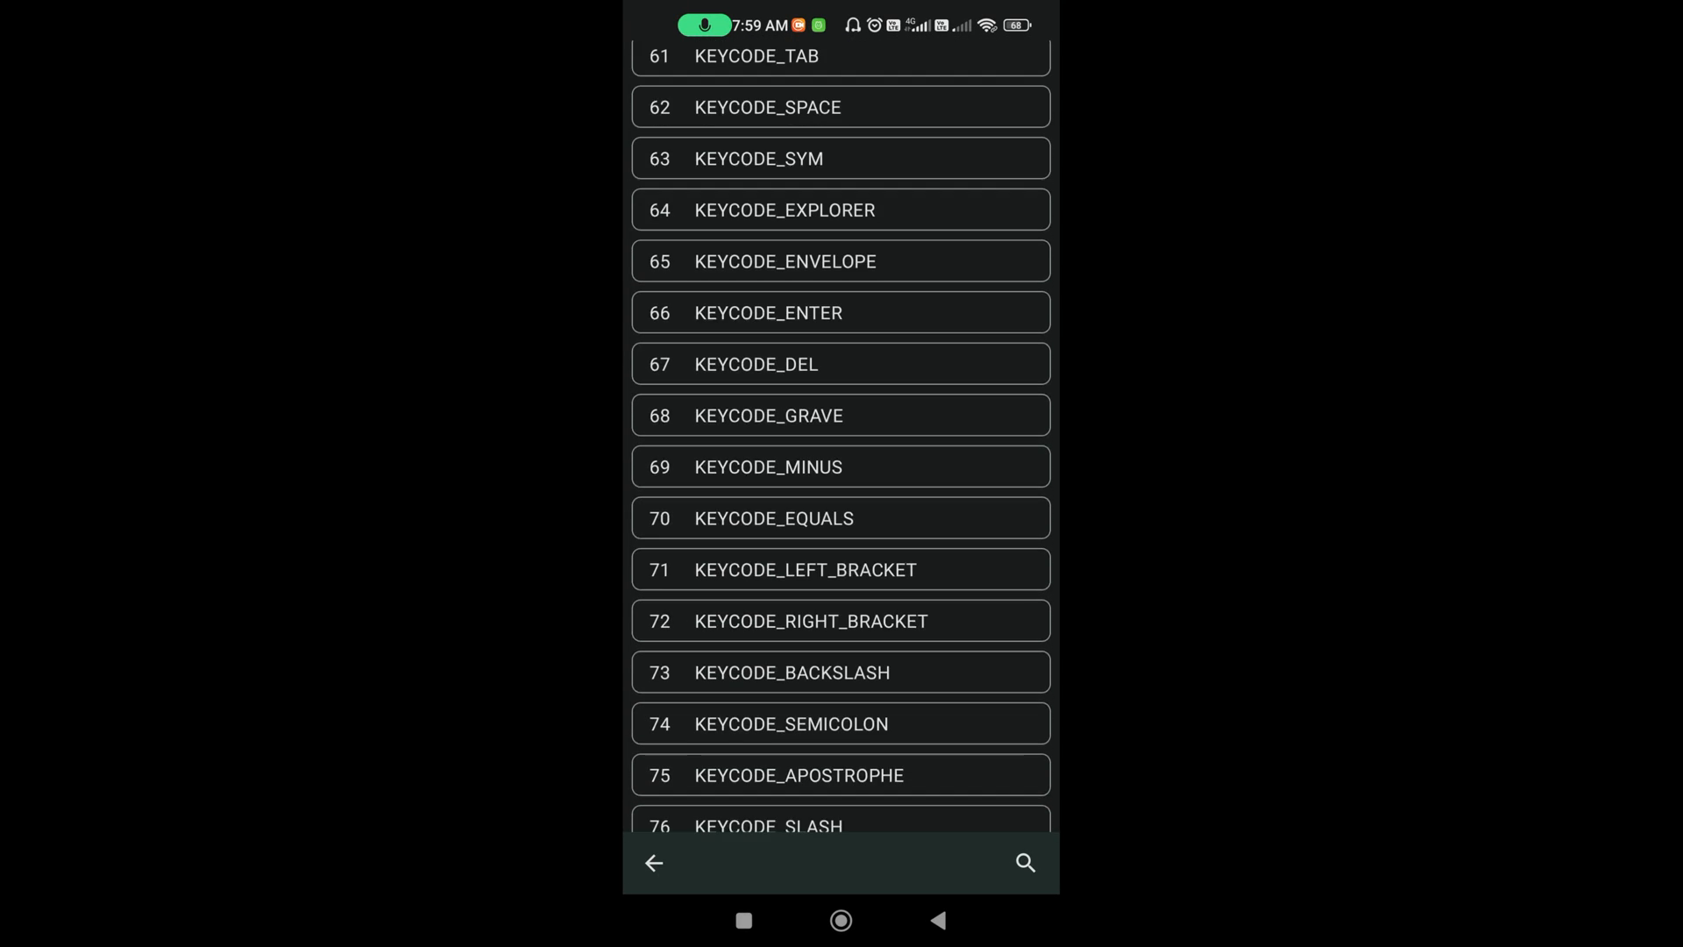
scroll(down, 3)
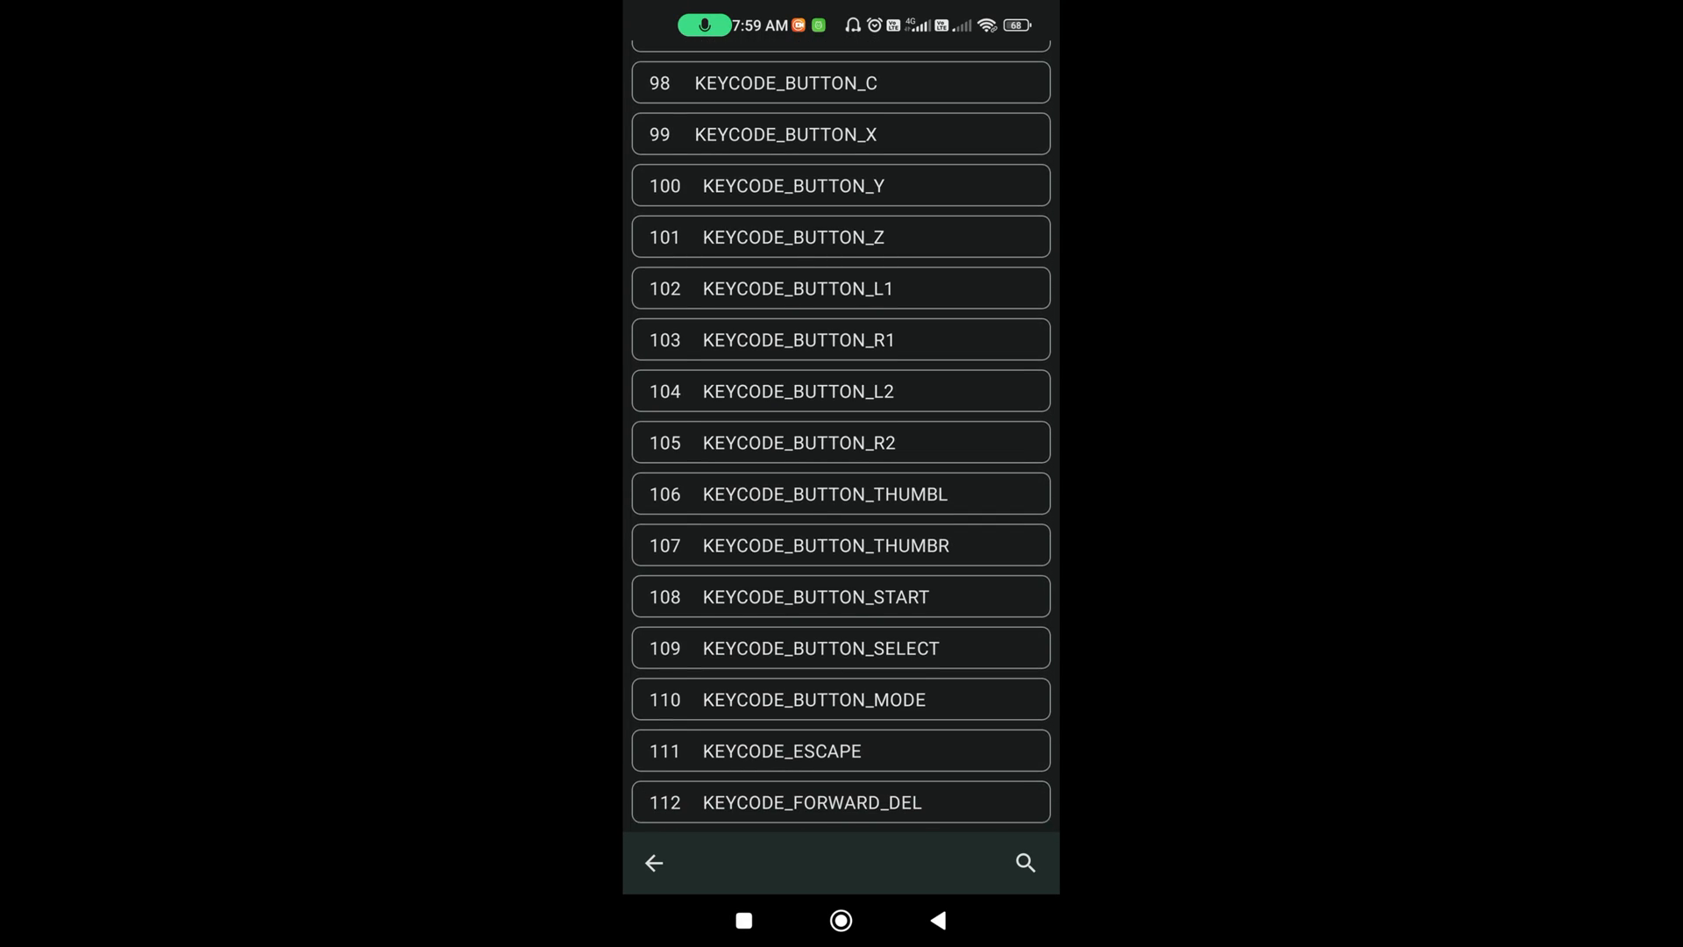
scroll(down, 3)
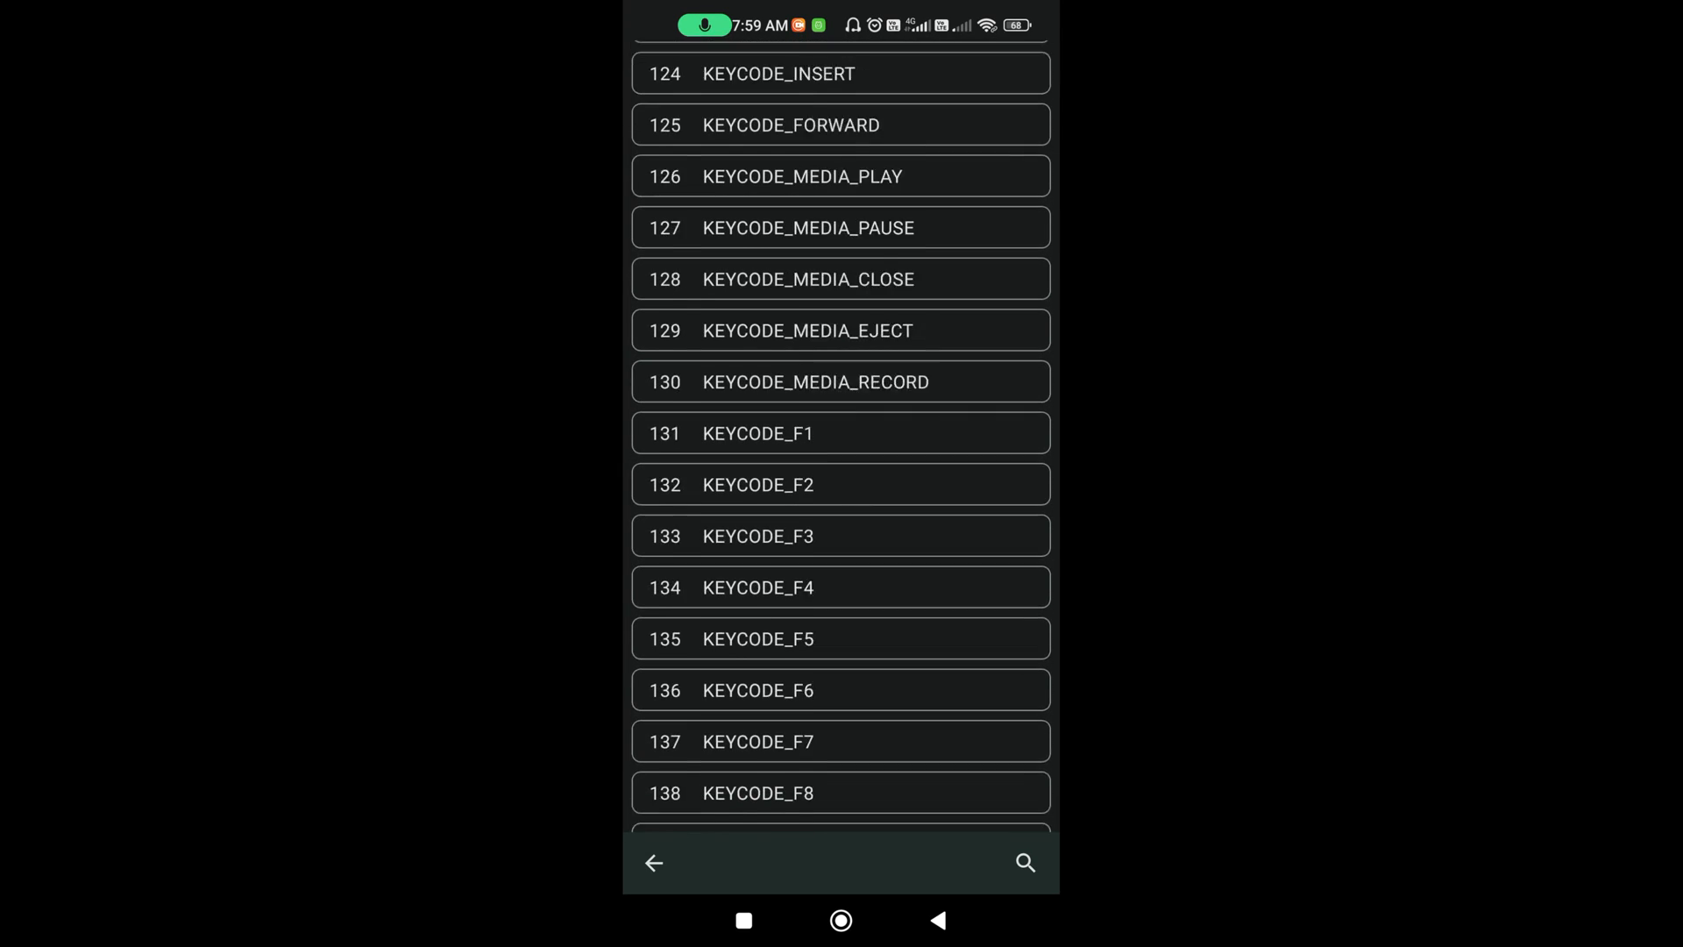
scroll(down, 3)
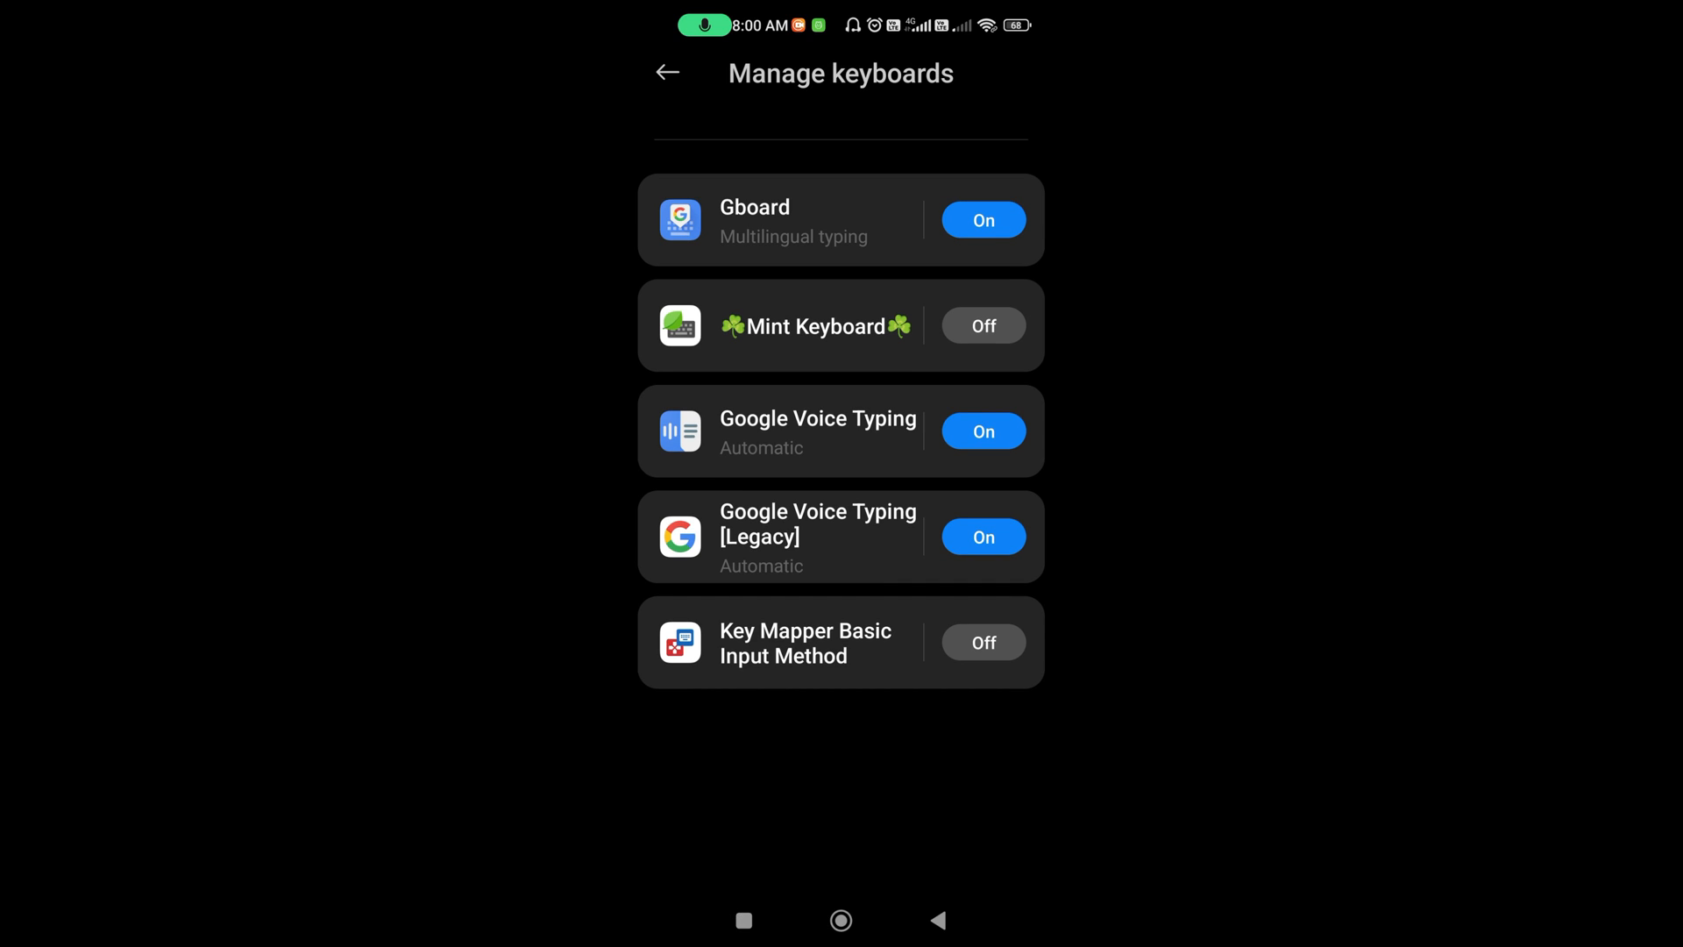
click(982, 641)
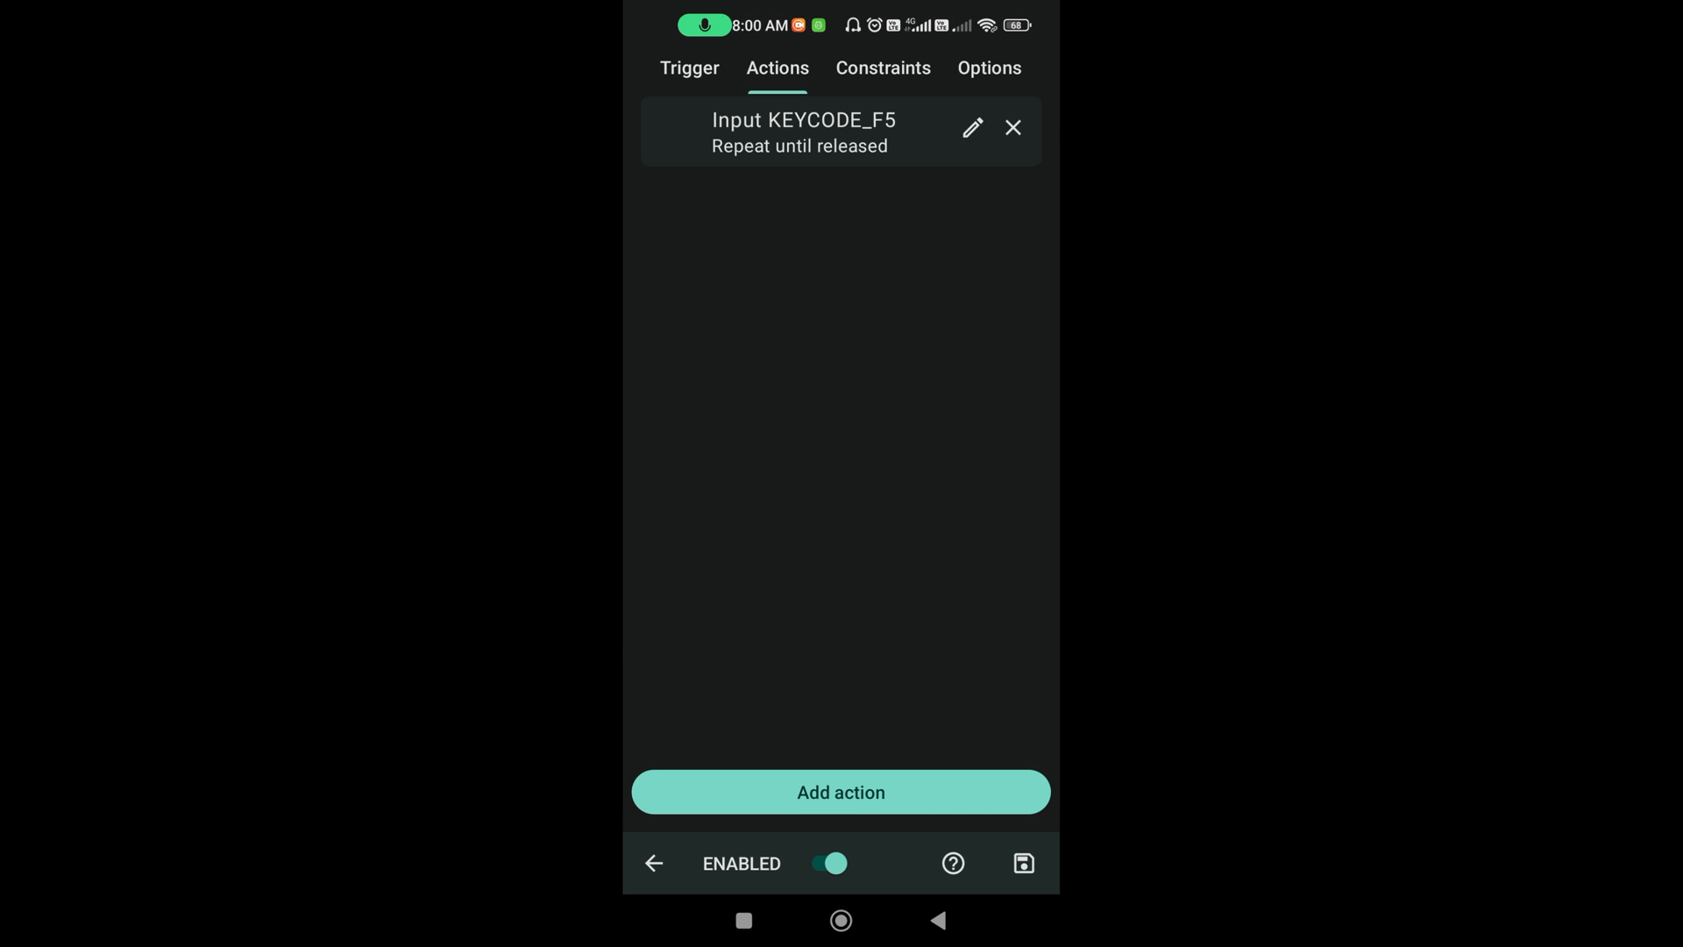
Make the Vol up trigger a Double press.
click(689, 68)
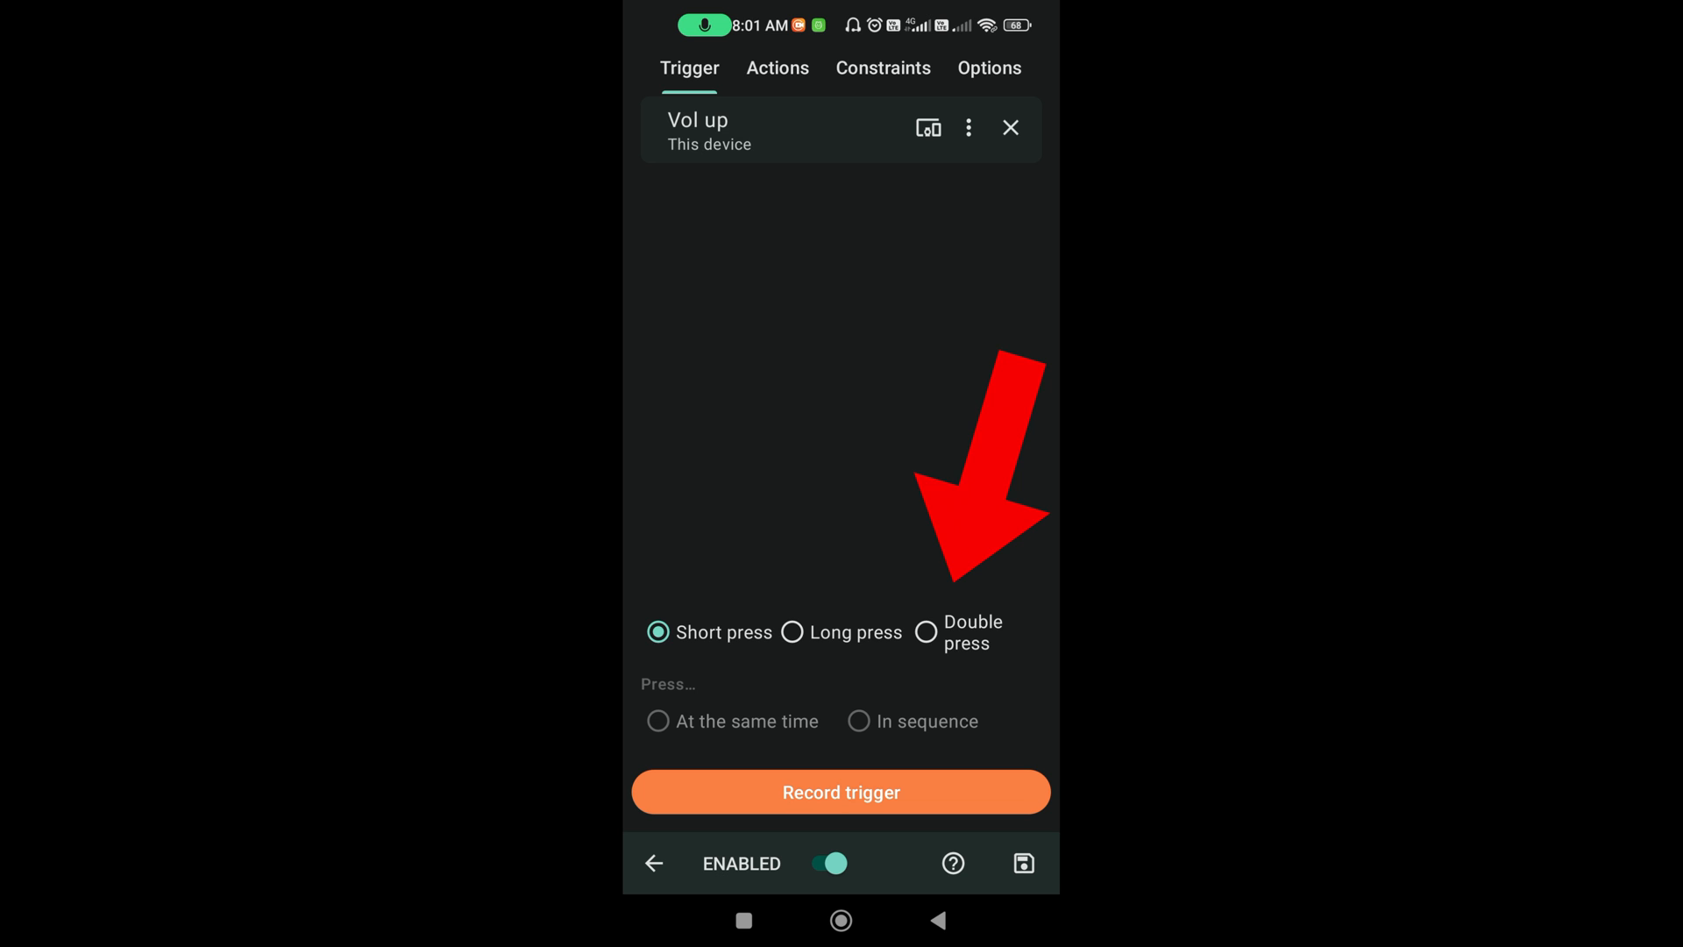
click(925, 631)
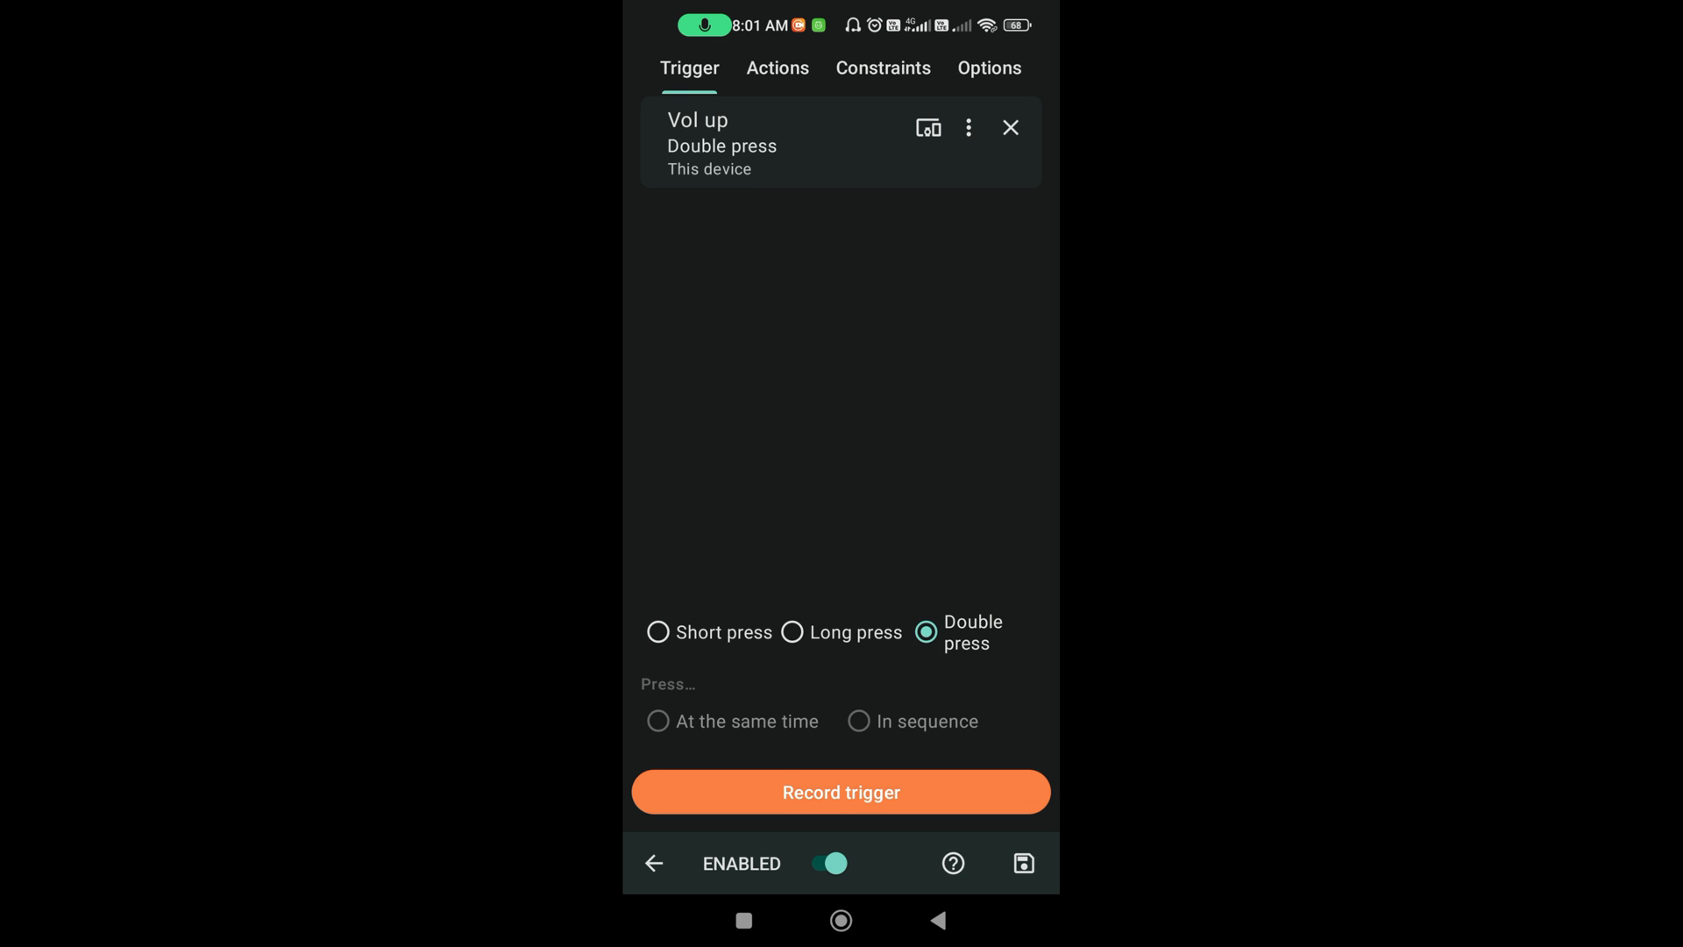